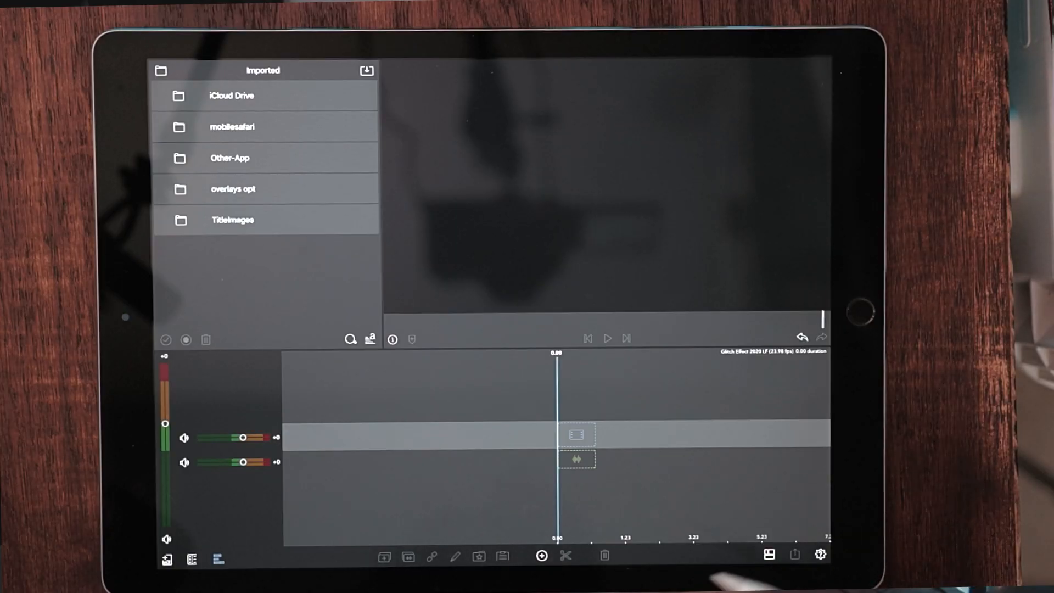
# Step: Add a Main Title clip and drag its right edge out to a longer duration
pyautogui.click(541, 556)
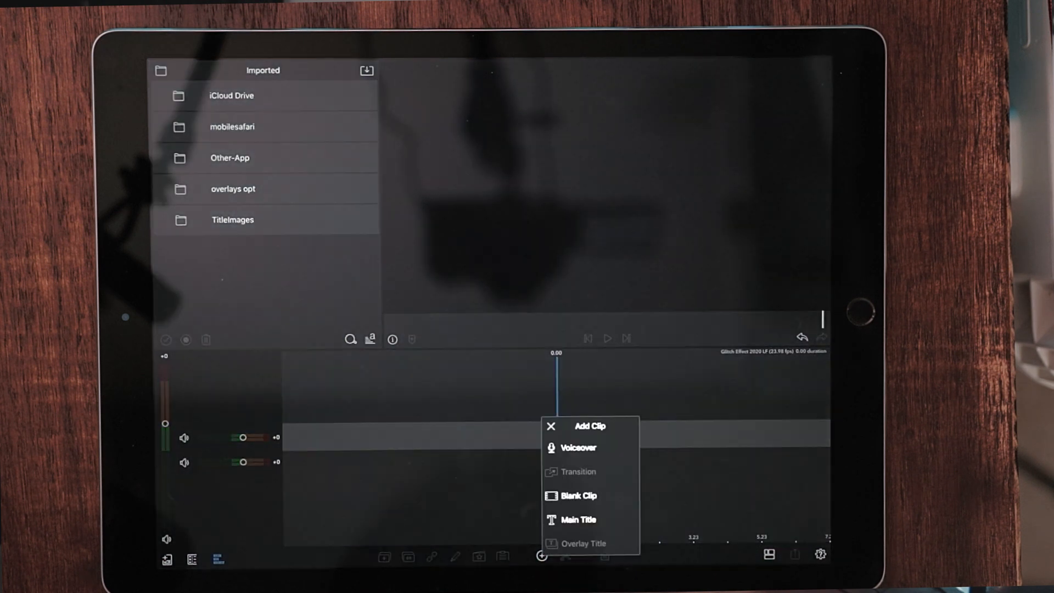
pyautogui.click(578, 519)
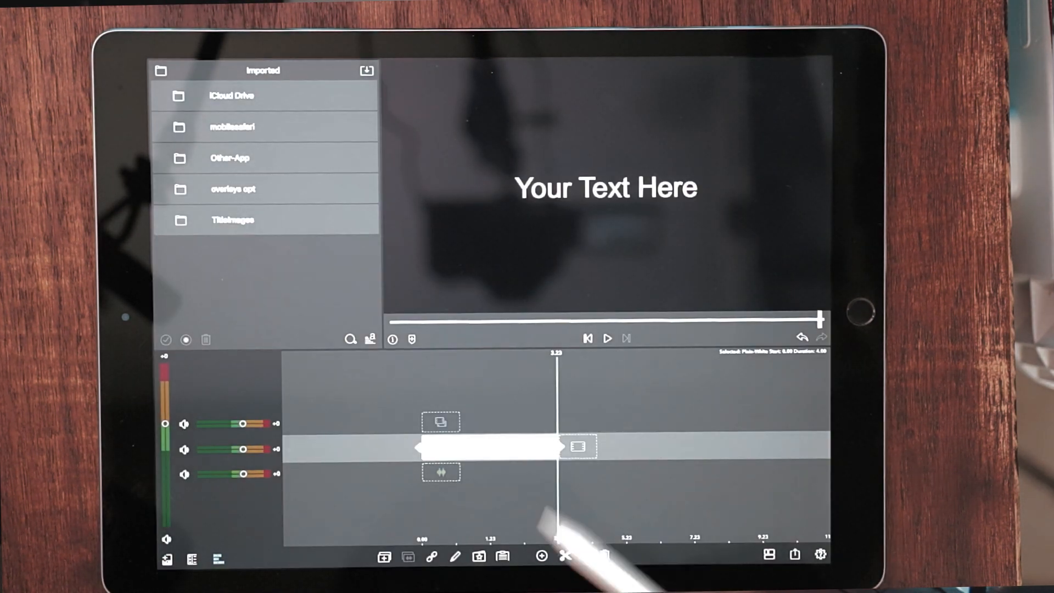
pyautogui.moveTo(578, 447); pyautogui.dragTo(699, 447)
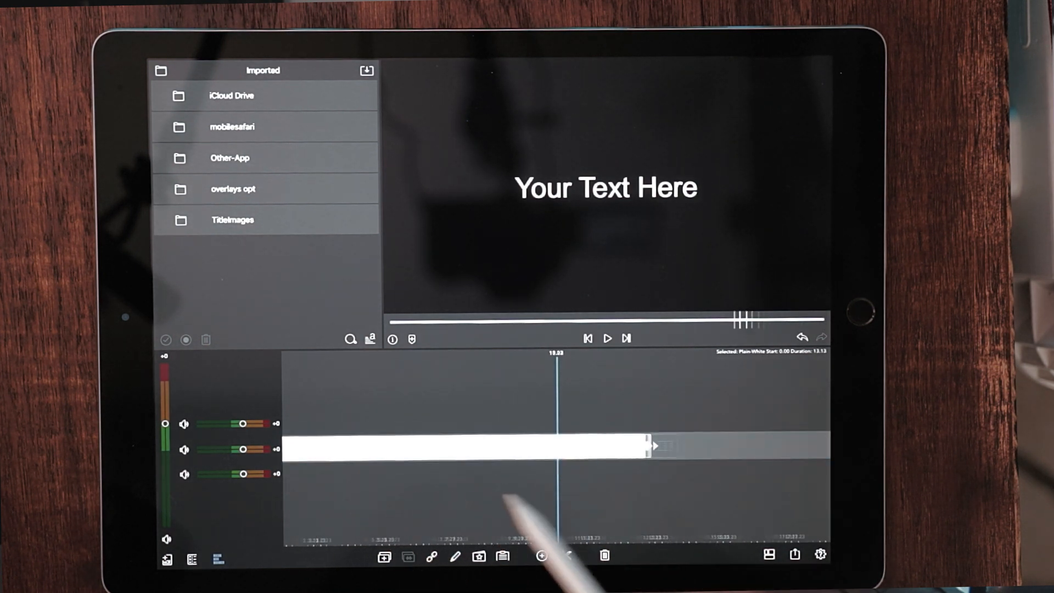
pyautogui.moveTo(652, 445); pyautogui.dragTo(712, 445)
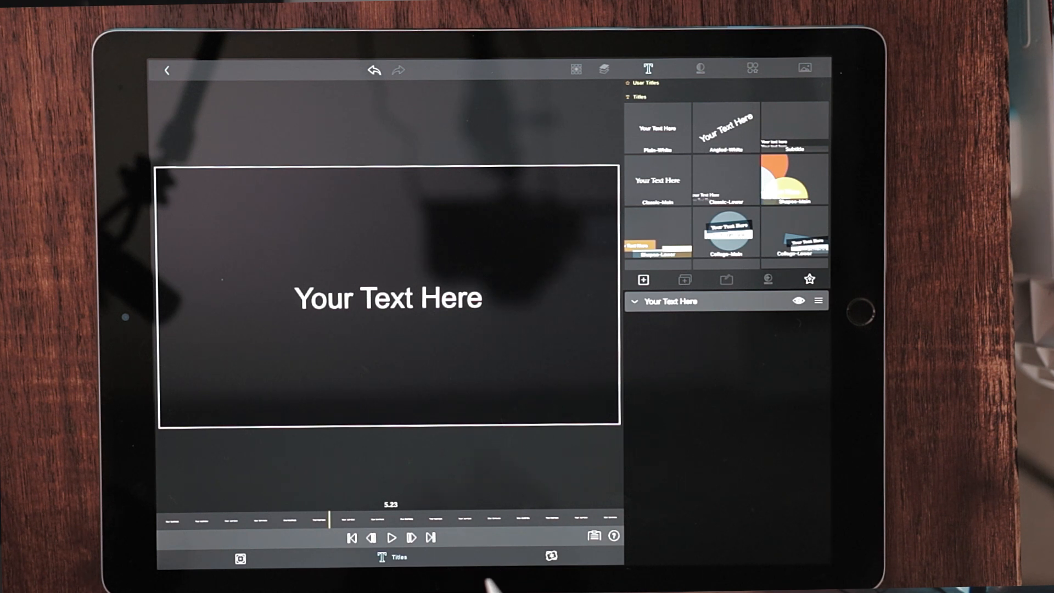
pyautogui.moveTo(484, 579)
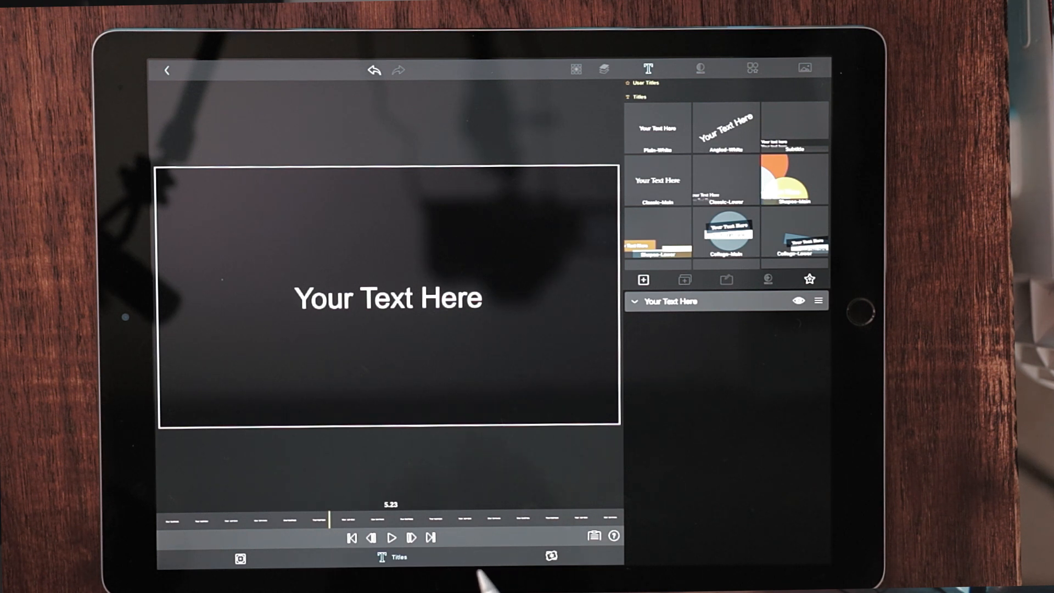
pyautogui.moveTo(504, 570)
pyautogui.write('TITL')
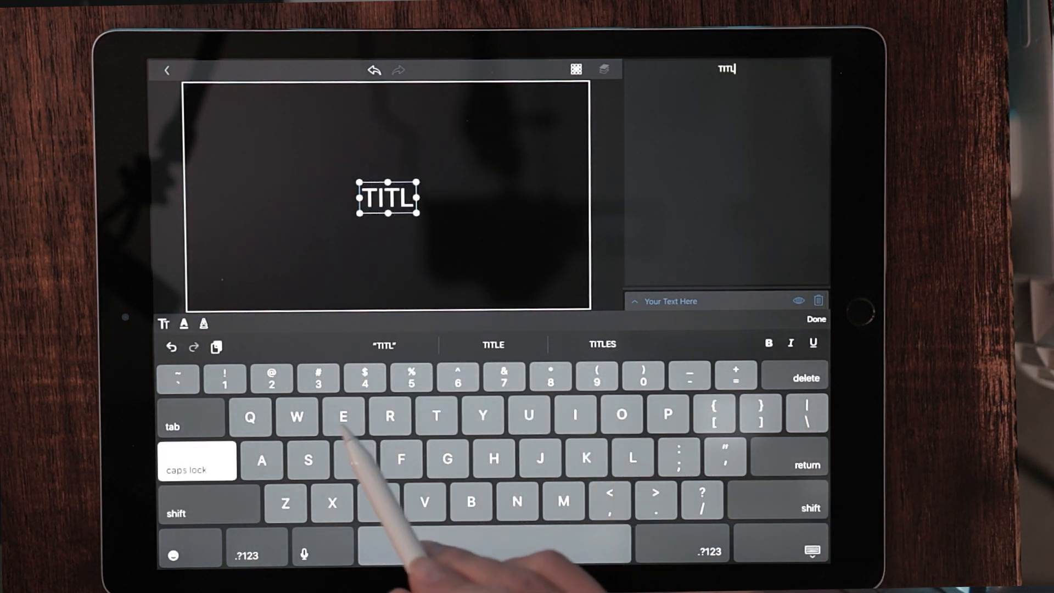
# Step: Type TITLE GLITCH as the title text and drag the Size slider down to shrink it
pyautogui.write('E GLITCH')
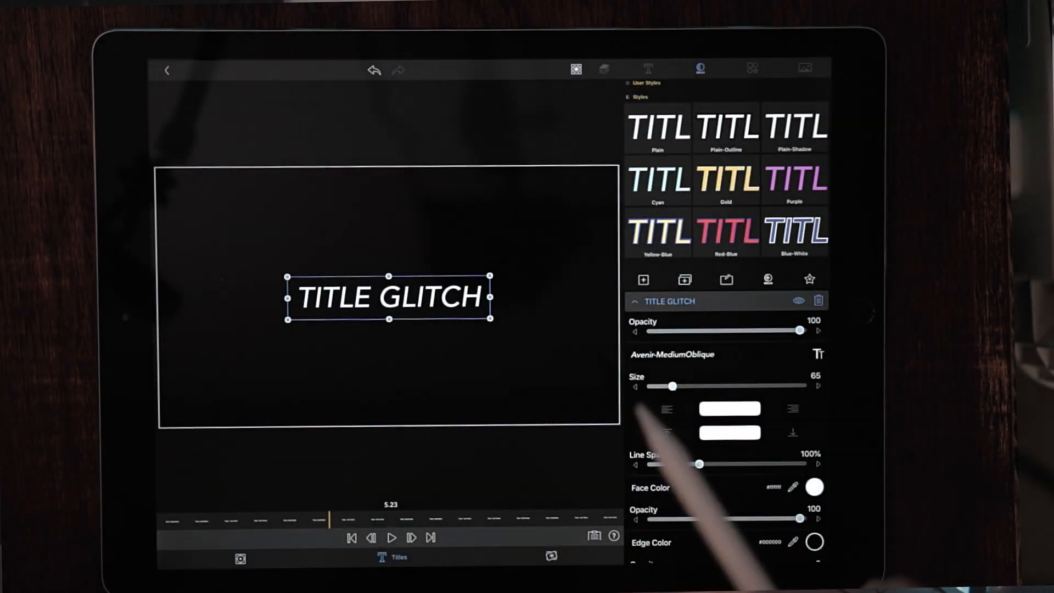
pyautogui.moveTo(671, 385); pyautogui.dragTo(649, 385)
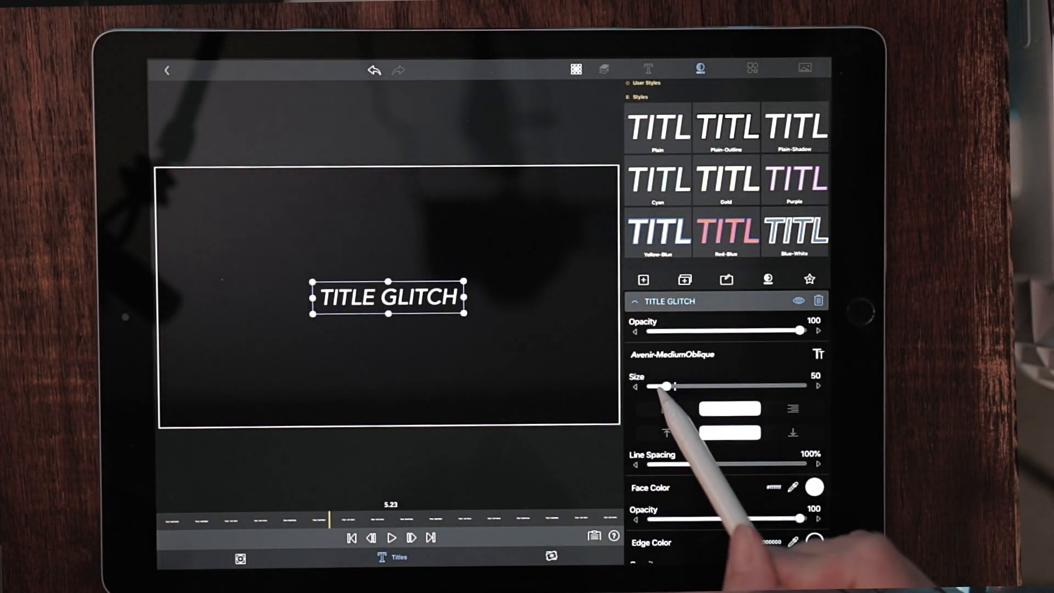
pyautogui.moveTo(667, 385); pyautogui.dragTo(643, 386)
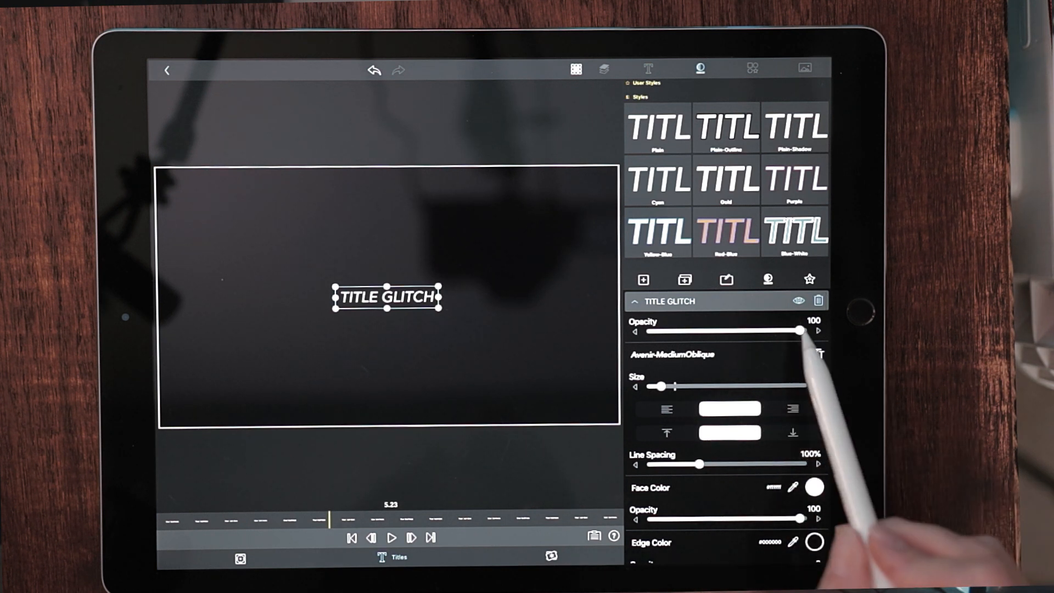
pyautogui.moveTo(798, 330); pyautogui.dragTo(772, 331)
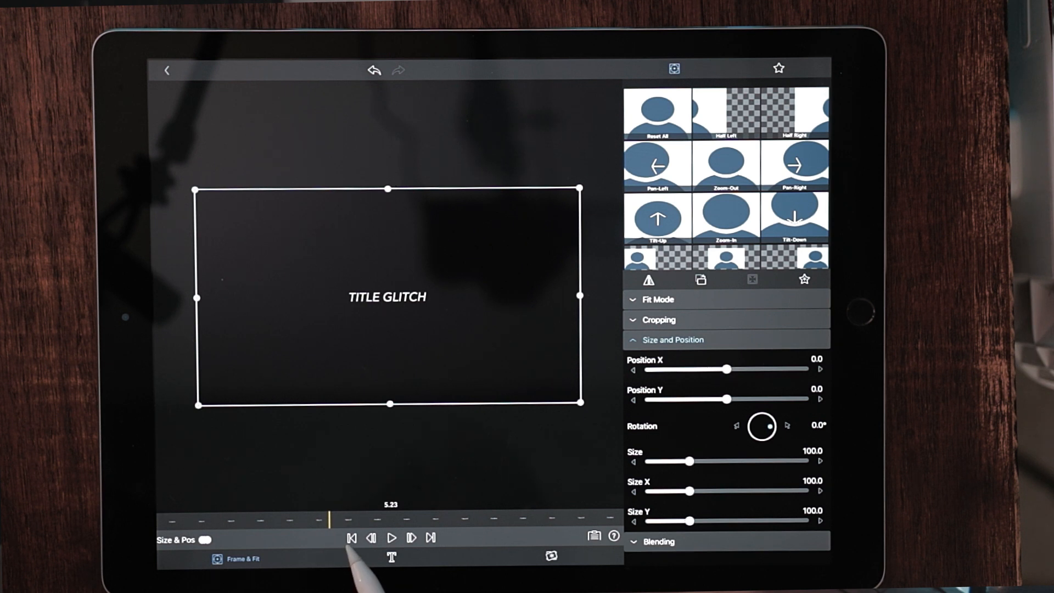
# Step: Jump the playhead to the start of the title clip for the first position keyframe
pyautogui.click(351, 537)
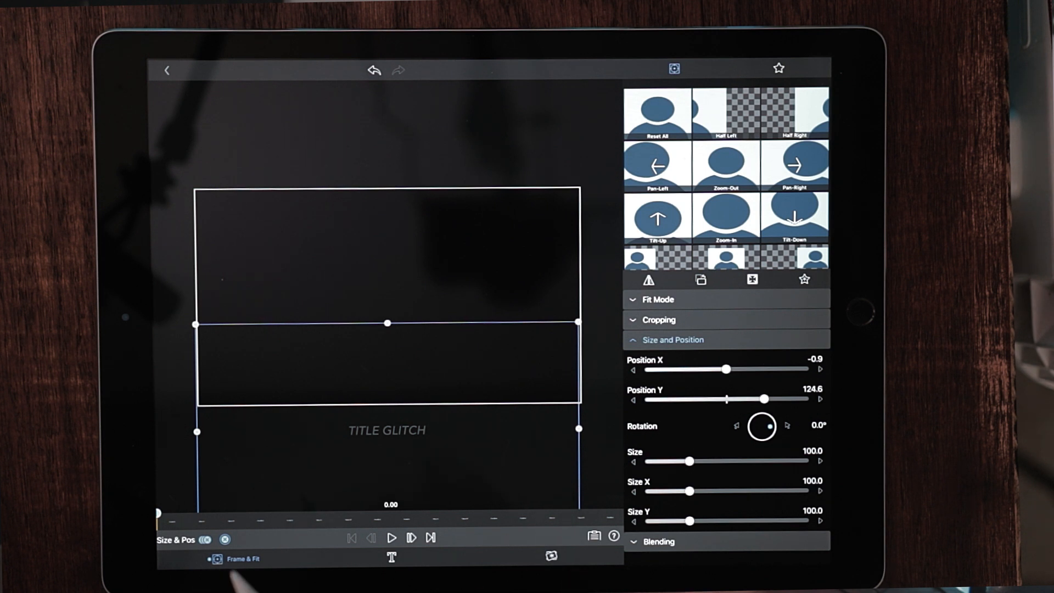
pyautogui.moveTo(363, 537)
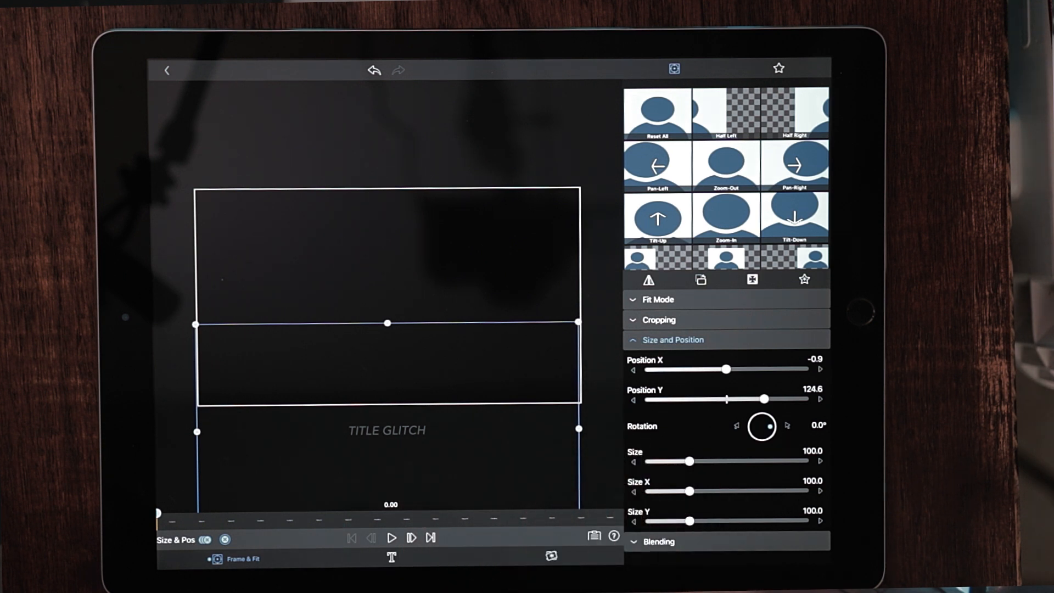
# Step: Step the playhead forward and raise TITLE GLITCH toward the centre, adding position keyframes
pyautogui.click(411, 537)
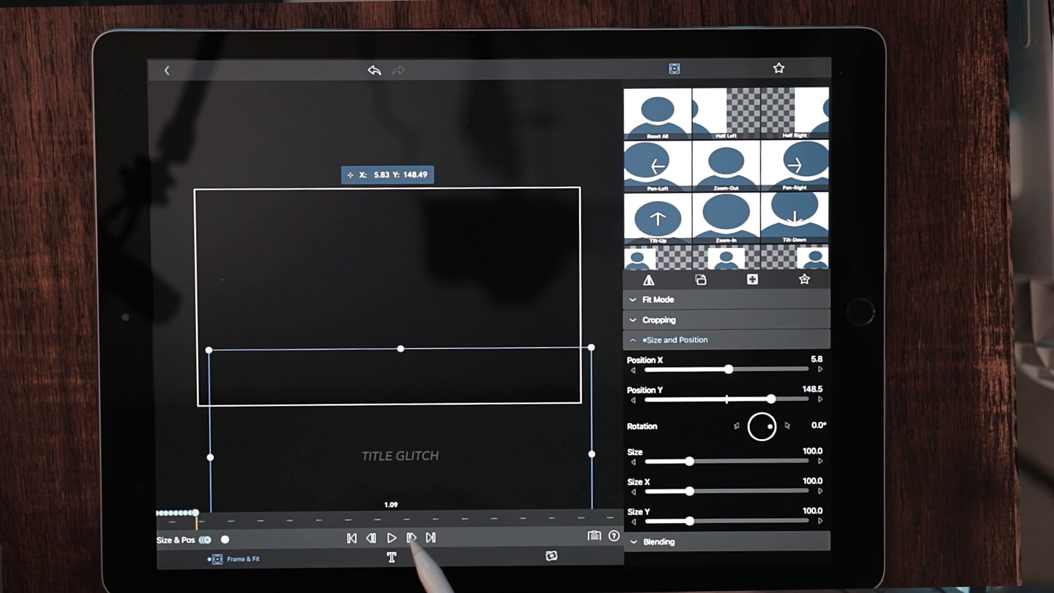
pyautogui.click(410, 537)
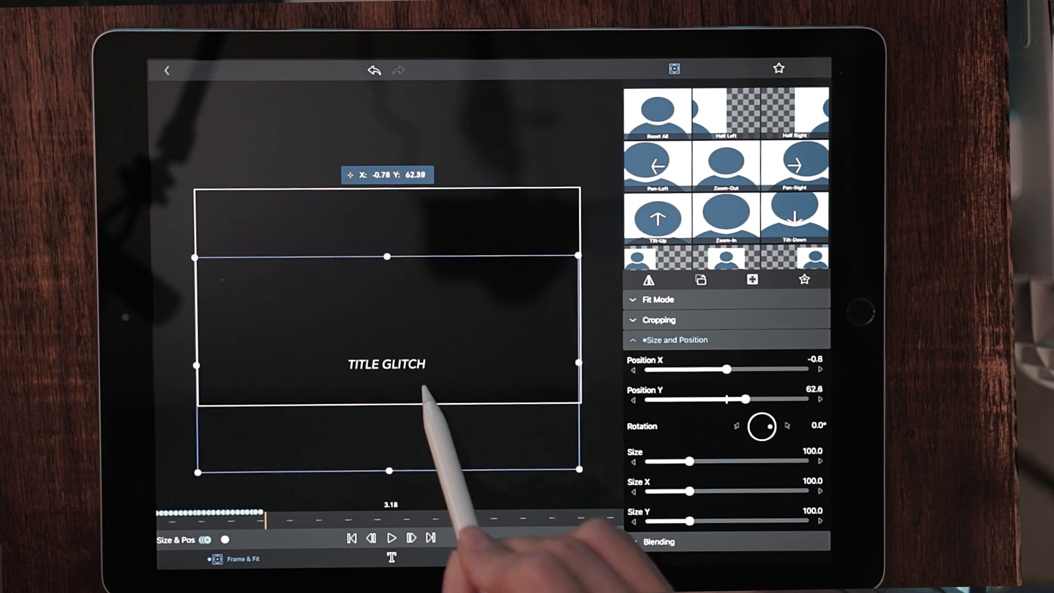
pyautogui.moveTo(417, 403); pyautogui.dragTo(414, 387)
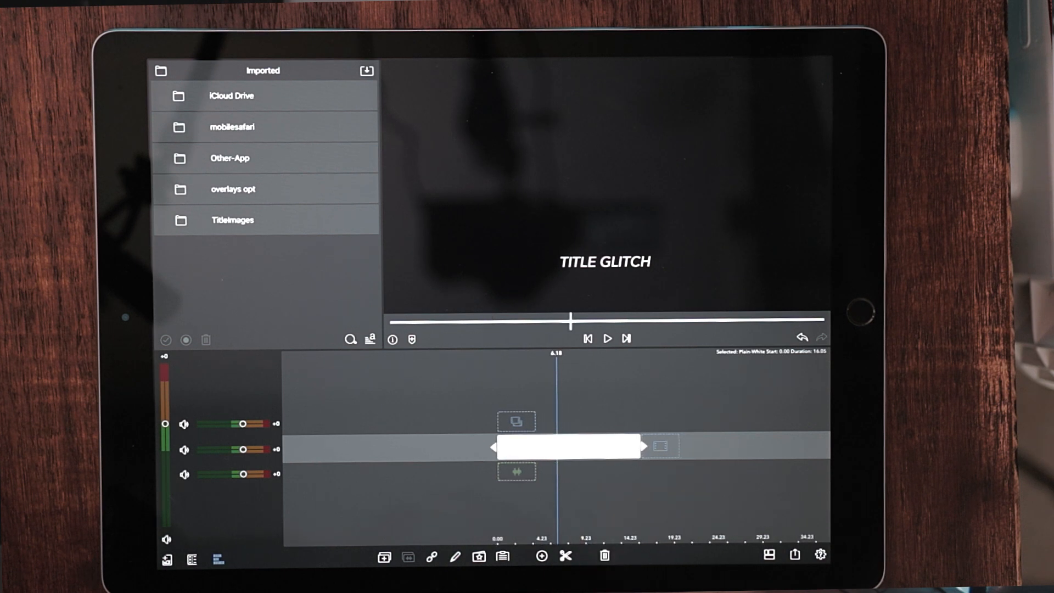
# Step: Reopen the TITLE GLITCH clip's editor with the add-layer options showing
pyautogui.click(541, 555)
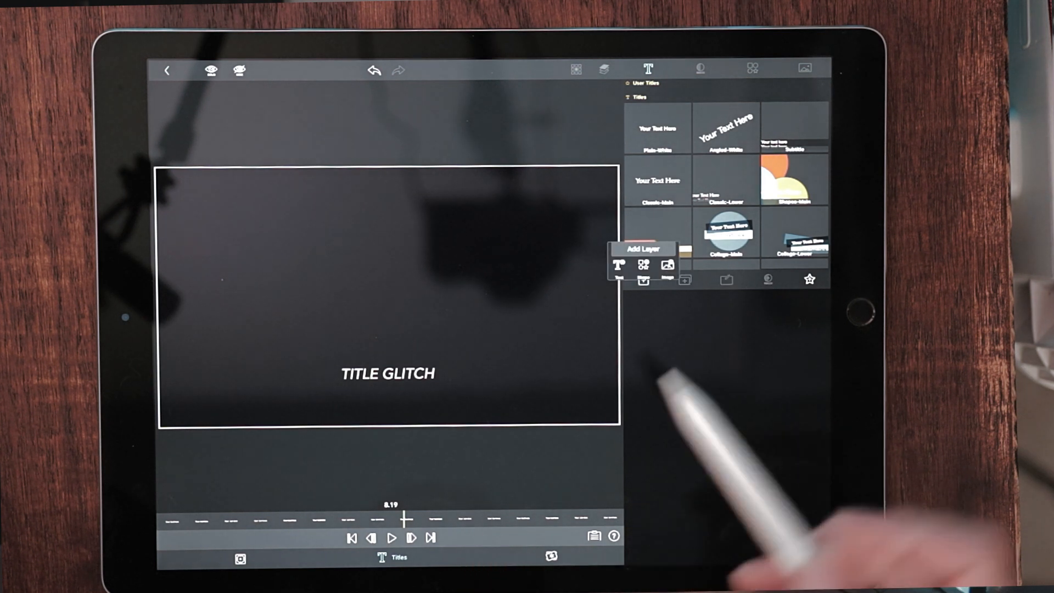
# Step: Add a shape layer and scale it down to a thin line about a quarter size
pyautogui.click(642, 264)
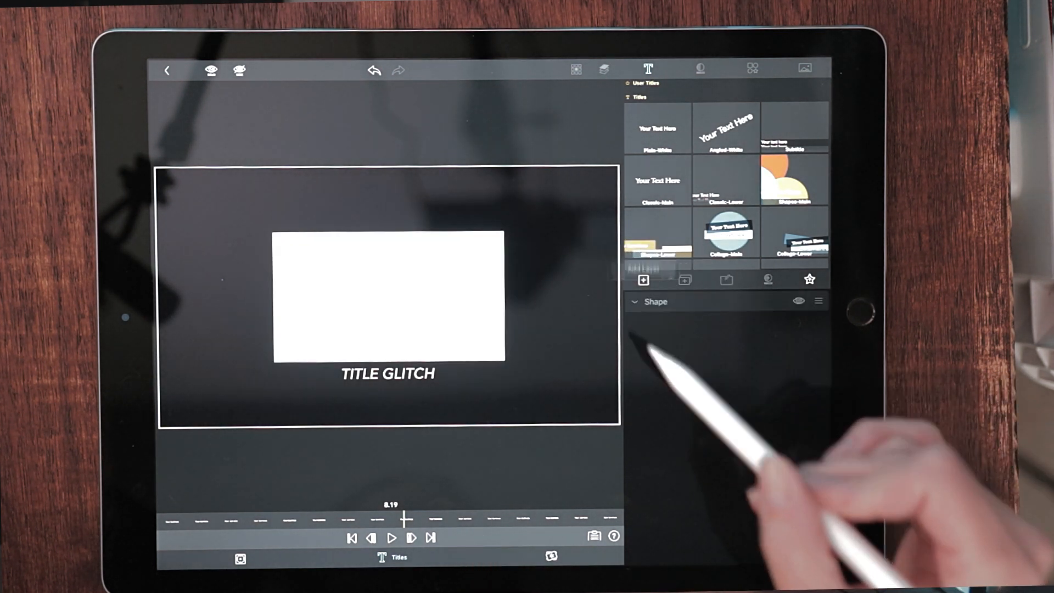
pyautogui.click(752, 68)
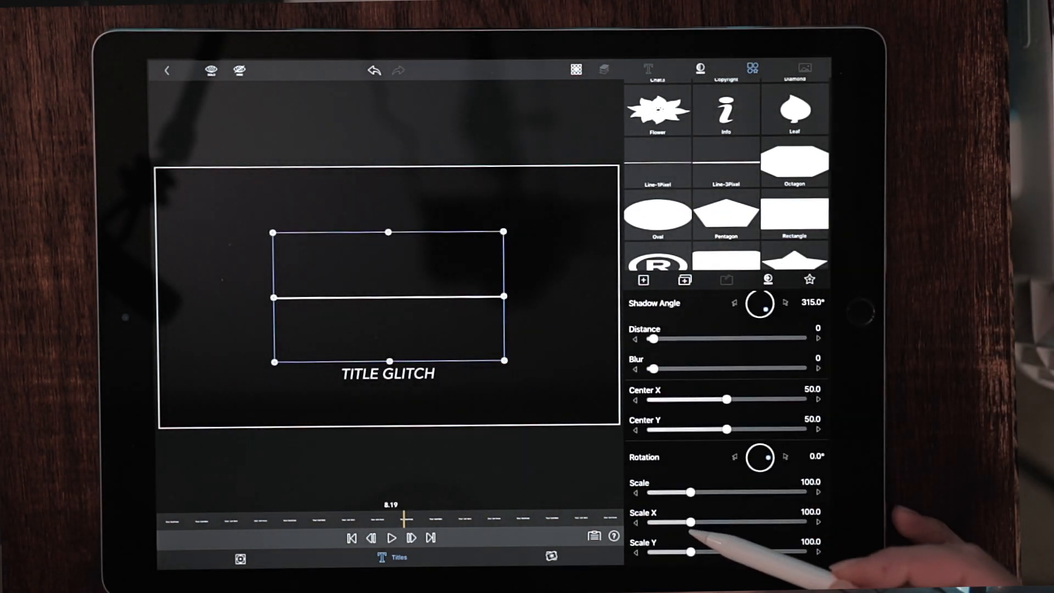
pyautogui.moveTo(689, 521); pyautogui.dragTo(678, 521)
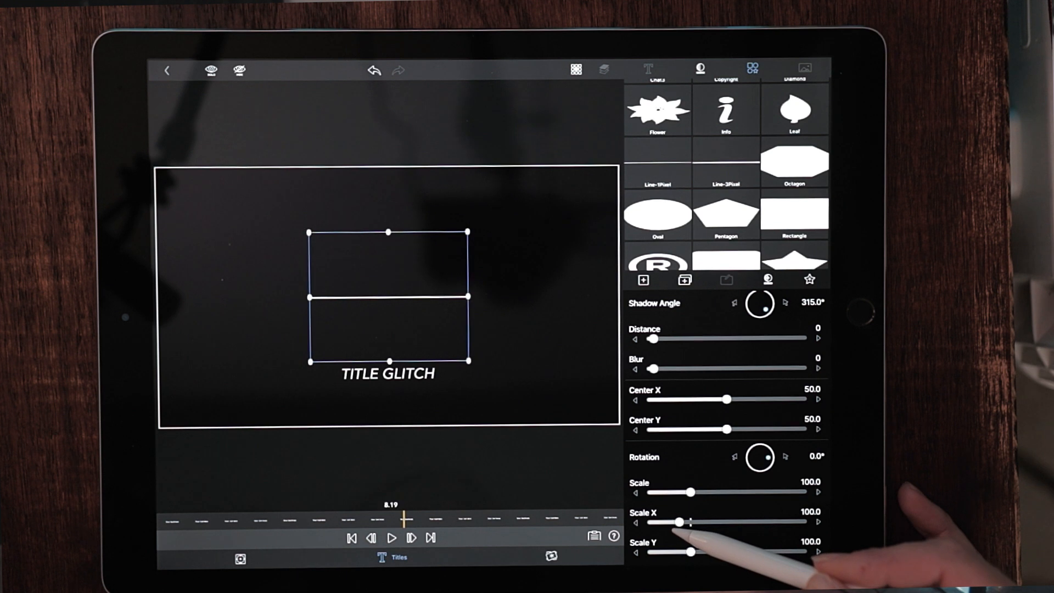
pyautogui.moveTo(681, 521); pyautogui.dragTo(655, 521)
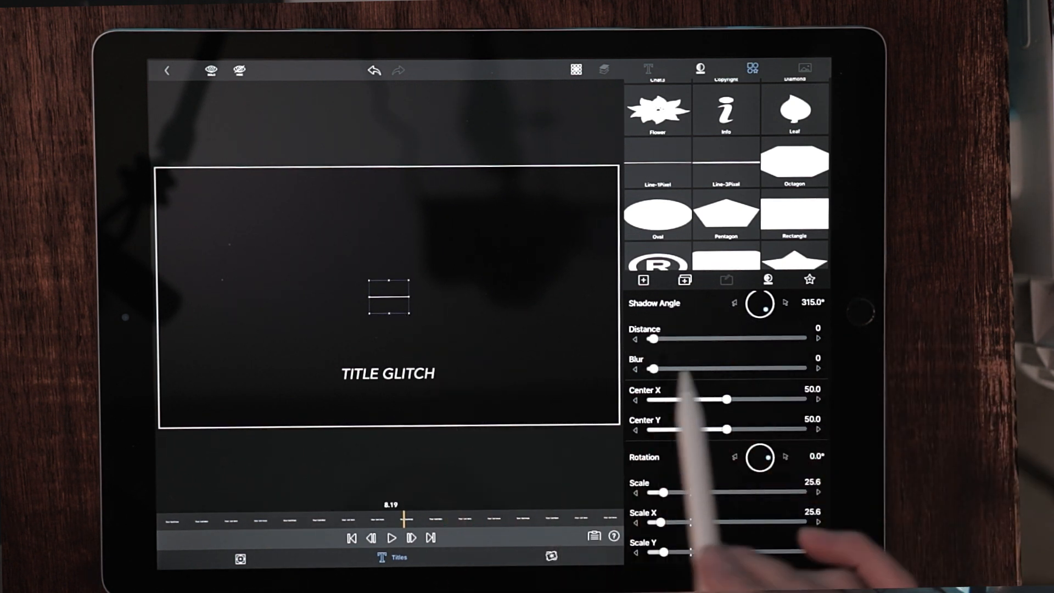
# Step: Add another line shape layer and offset it slightly from the first
pyautogui.click(648, 68)
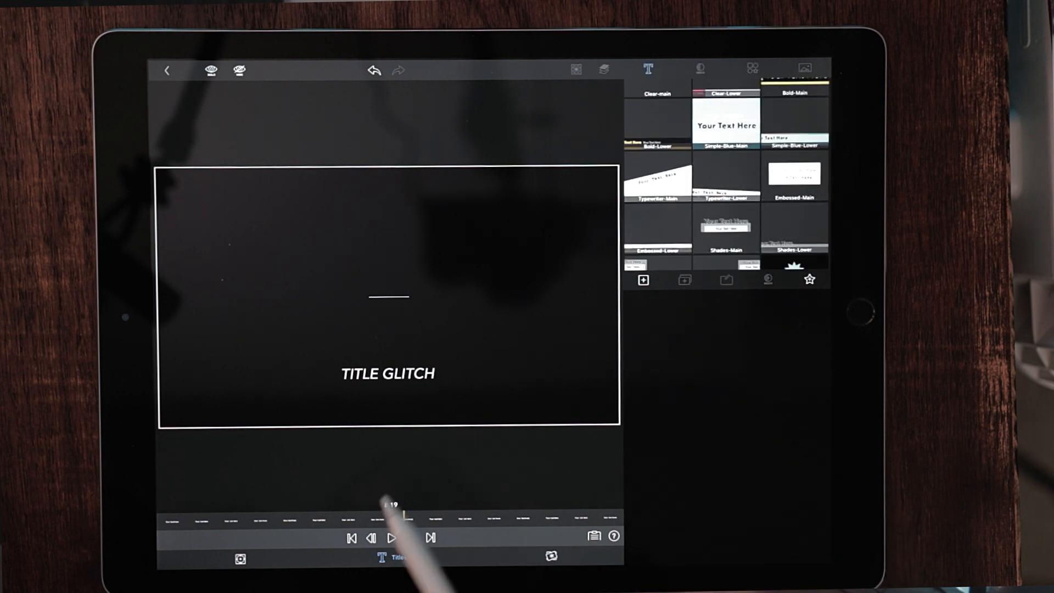
pyautogui.click(752, 68)
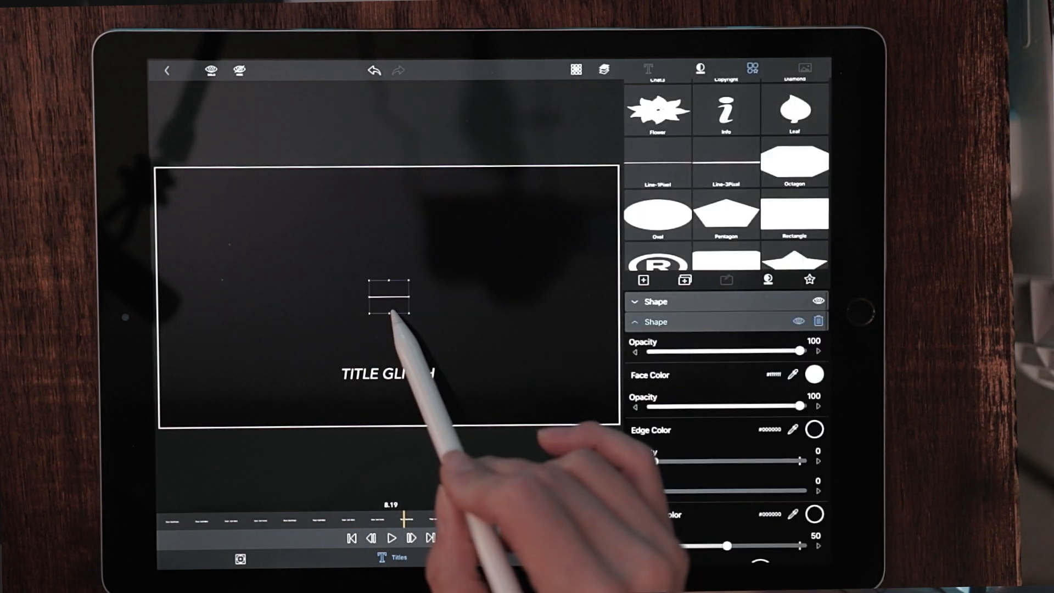
pyautogui.moveTo(386, 303); pyautogui.dragTo(399, 295)
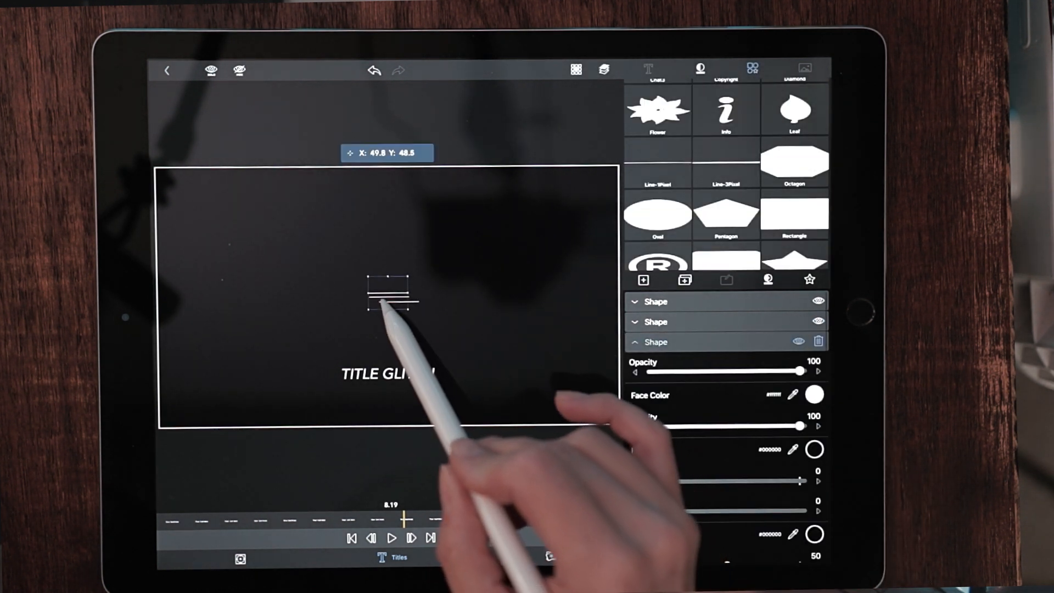
pyautogui.scroll(-3)
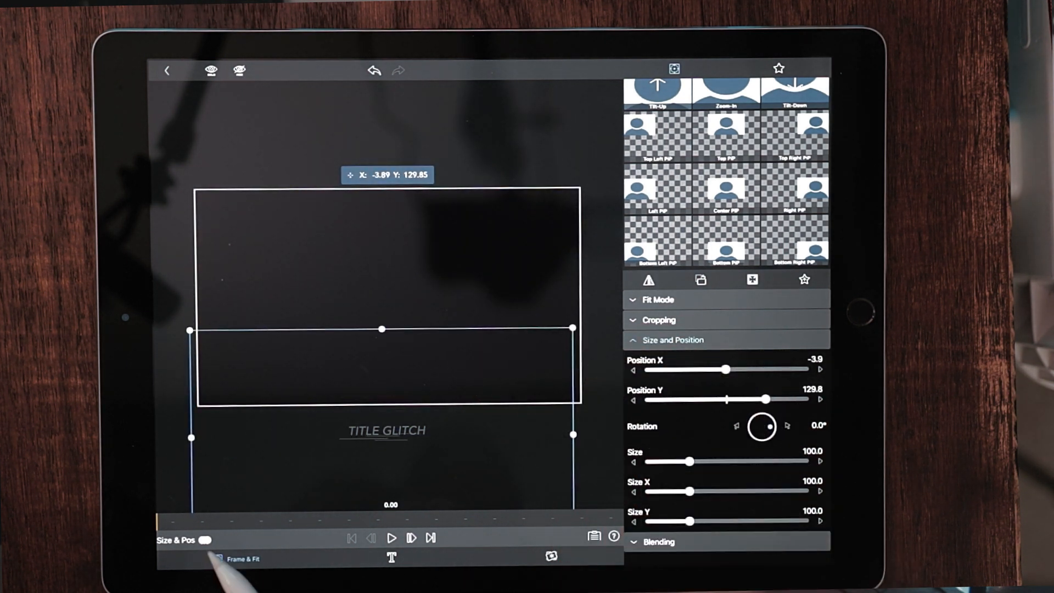
# Step: Move TITLE GLITCH to a new position and advance the playhead a frame at a time
pyautogui.click(185, 539)
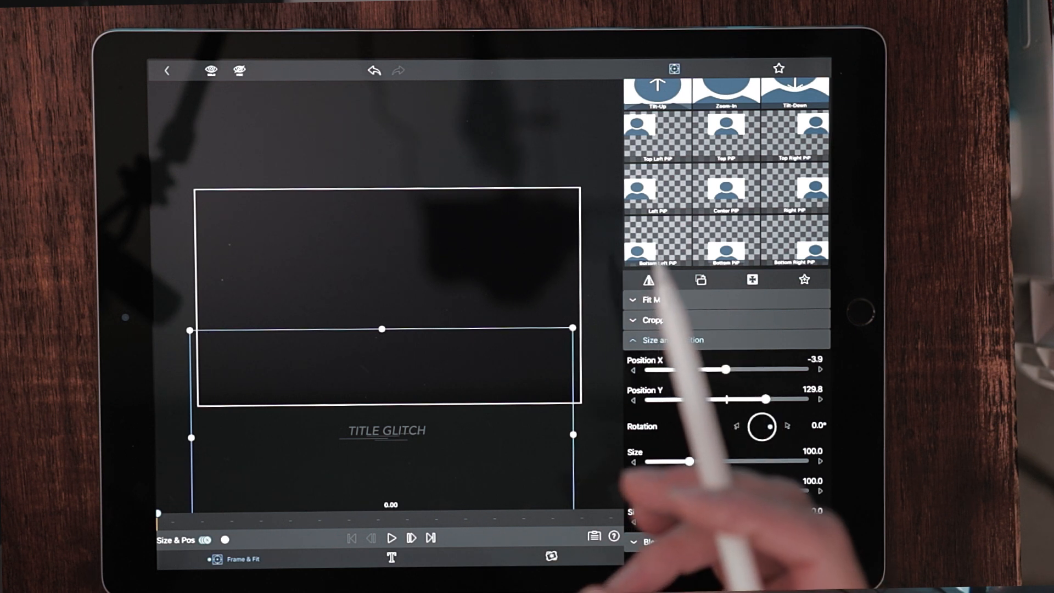
pyautogui.click(410, 536)
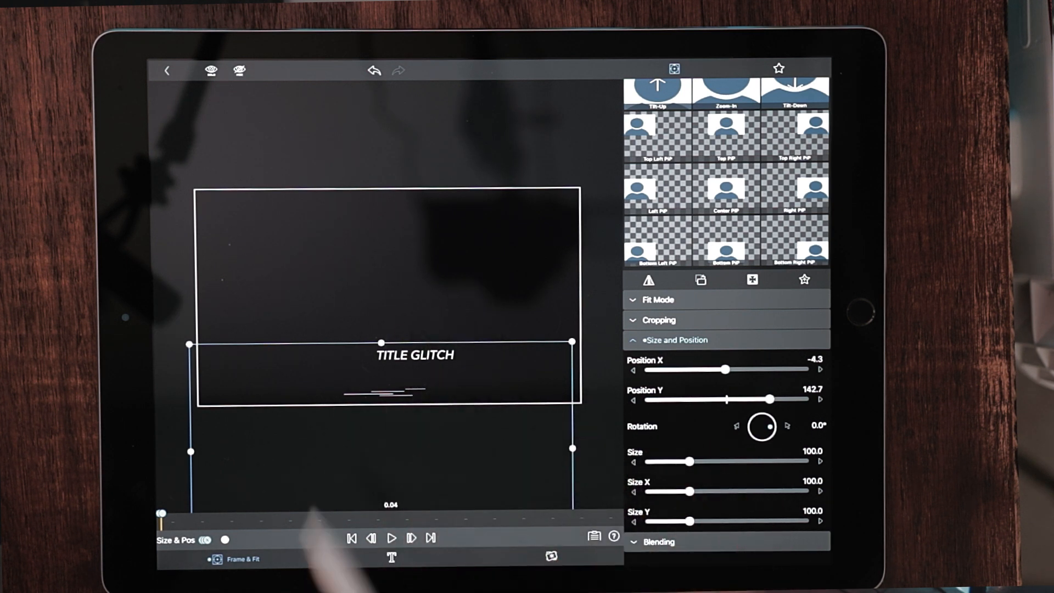
pyautogui.moveTo(417, 471)
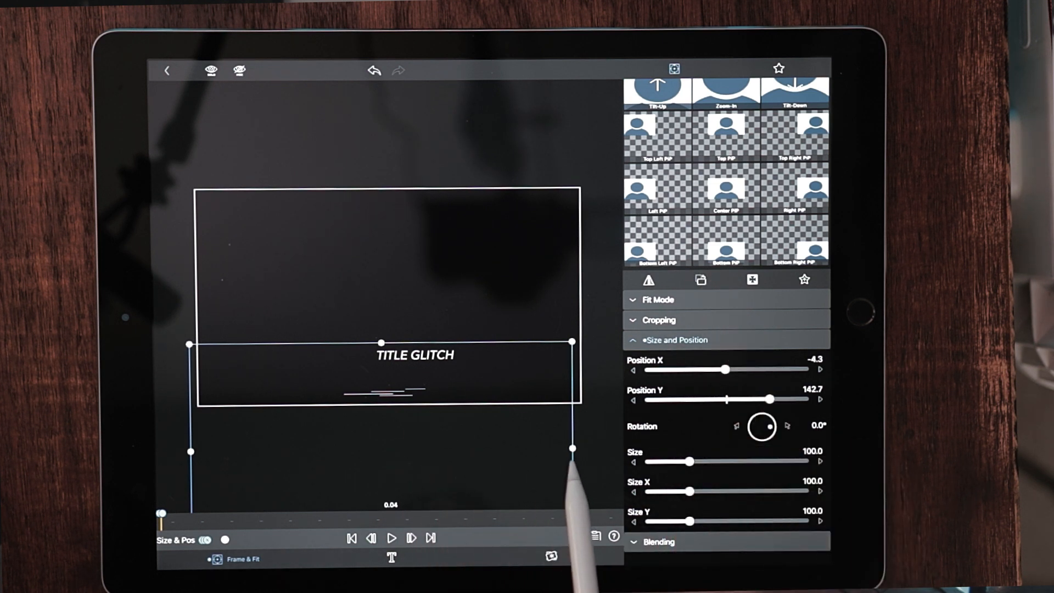
pyautogui.moveTo(564, 484)
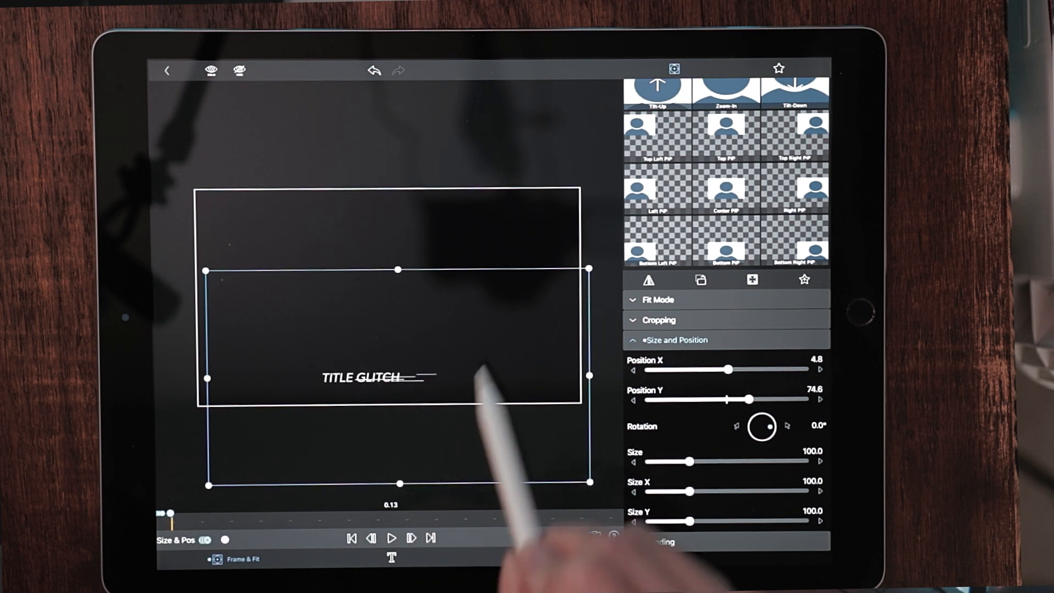
pyautogui.moveTo(397, 376); pyautogui.dragTo(388, 393)
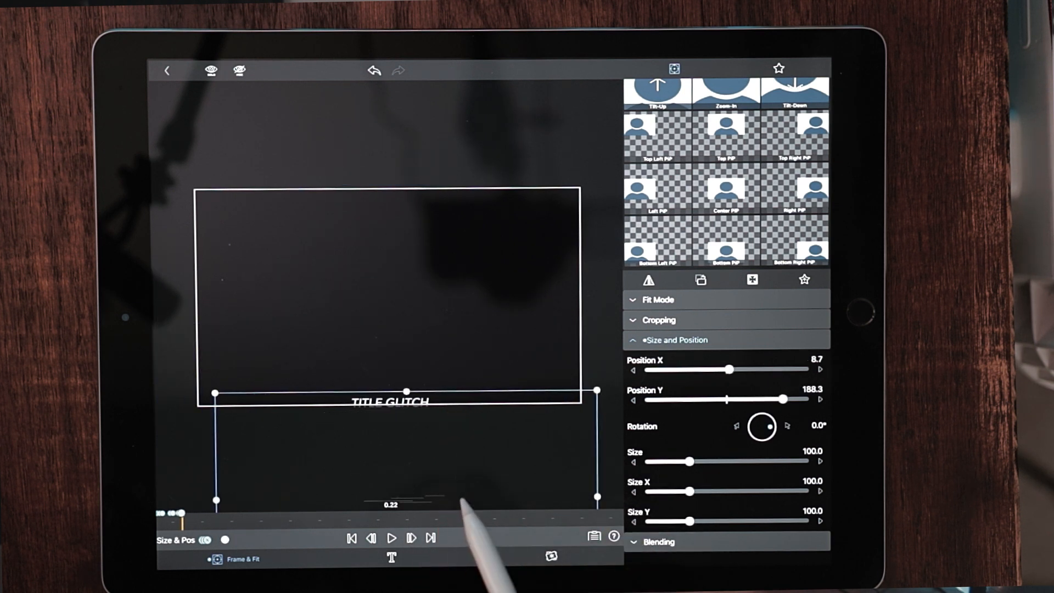
pyautogui.click(390, 538)
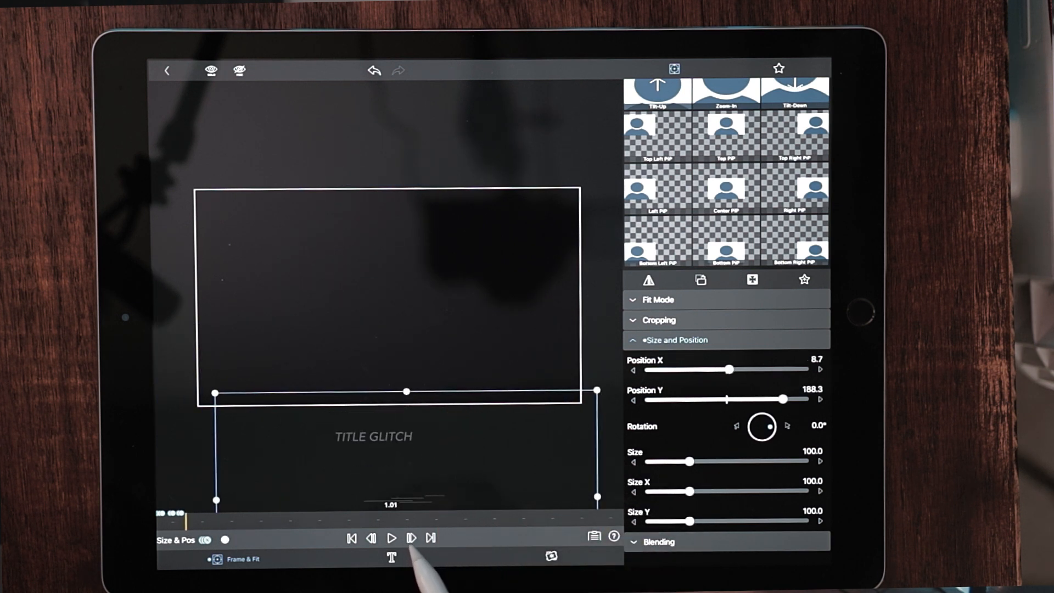
pyautogui.click(411, 536)
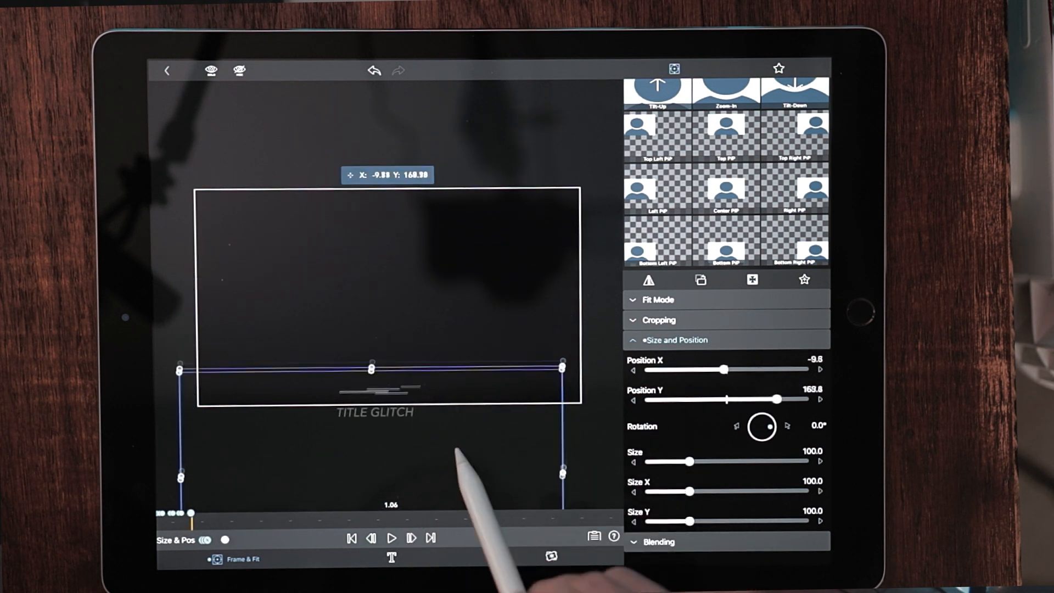
# Step: Keep nudging the title to different jitter positions on successive frames for glitch keyframes
pyautogui.click(412, 537)
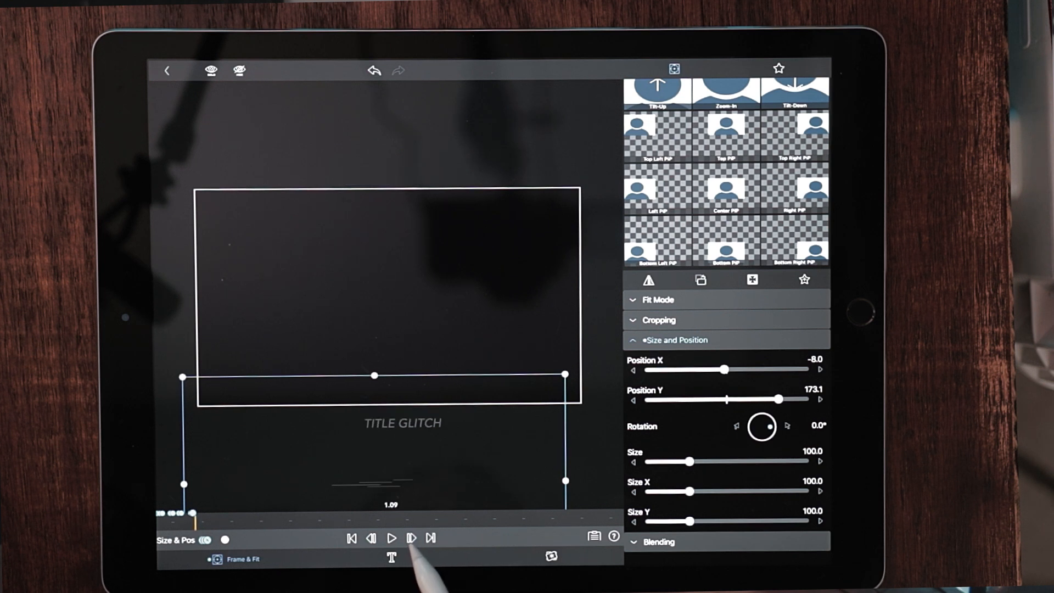
pyautogui.moveTo(374, 376); pyautogui.dragTo(383, 384)
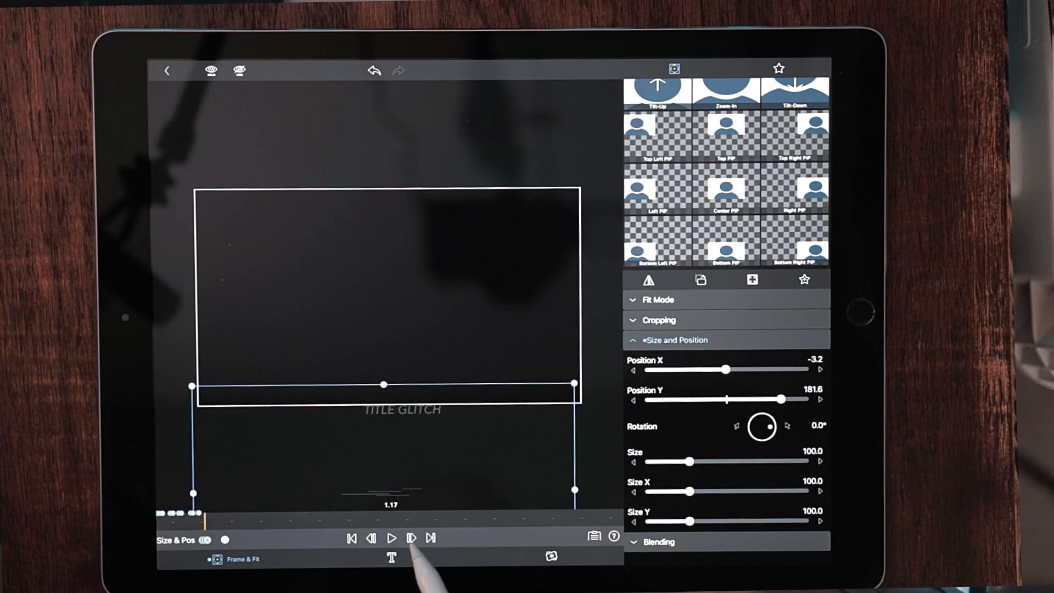
pyautogui.moveTo(383, 384); pyautogui.dragTo(370, 356)
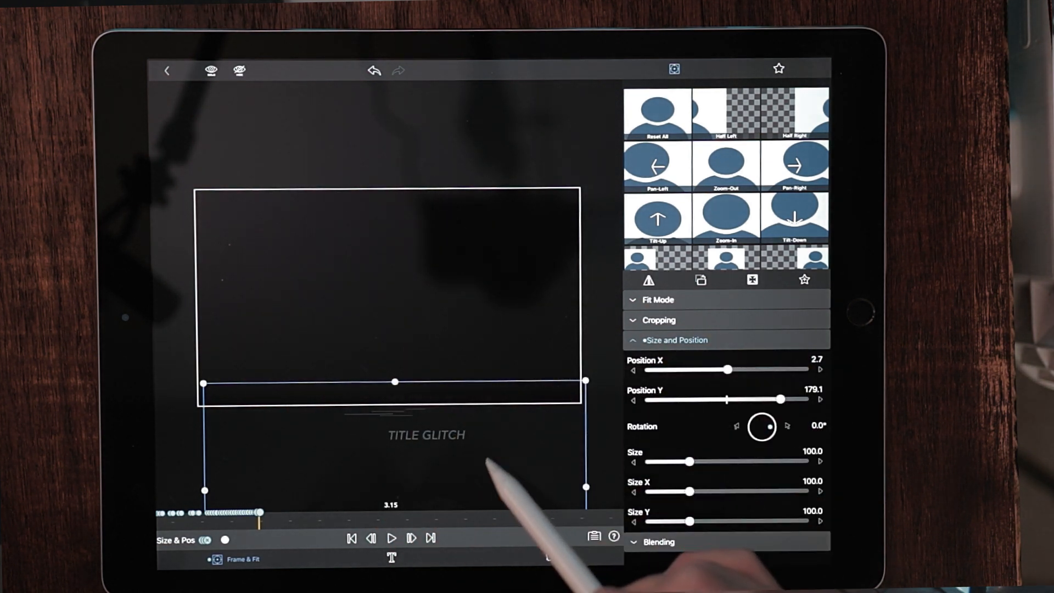
pyautogui.moveTo(394, 382); pyautogui.dragTo(385, 406)
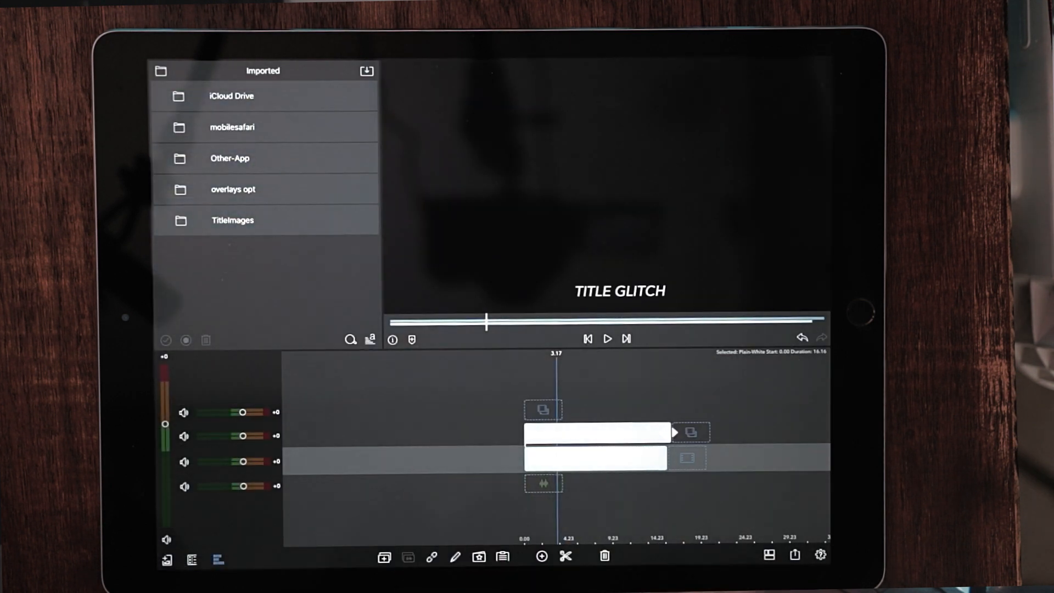
# Step: Play back the jittering title animation in the viewer, then pause it
pyautogui.click(606, 339)
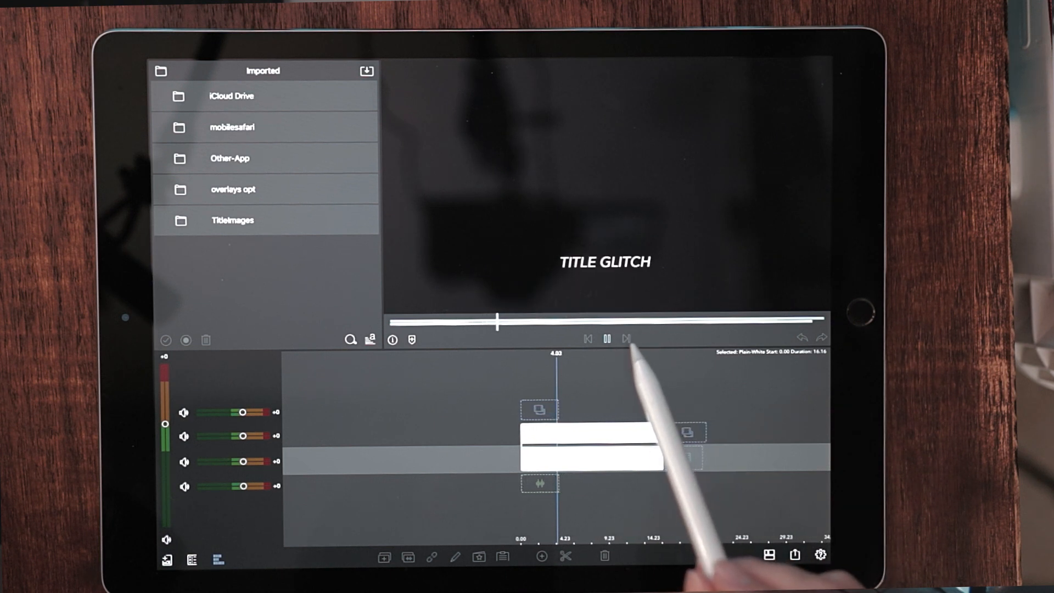
pyautogui.click(606, 338)
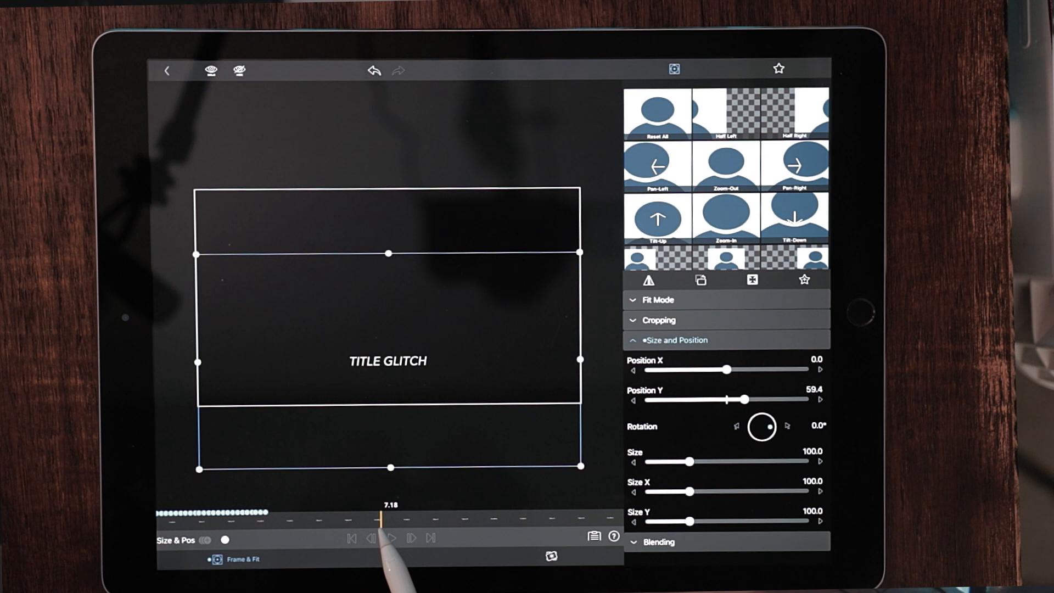
# Step: Move to the 7.18 keyframe and bring up the TITLE GLITCH text layer for editing
pyautogui.click(392, 538)
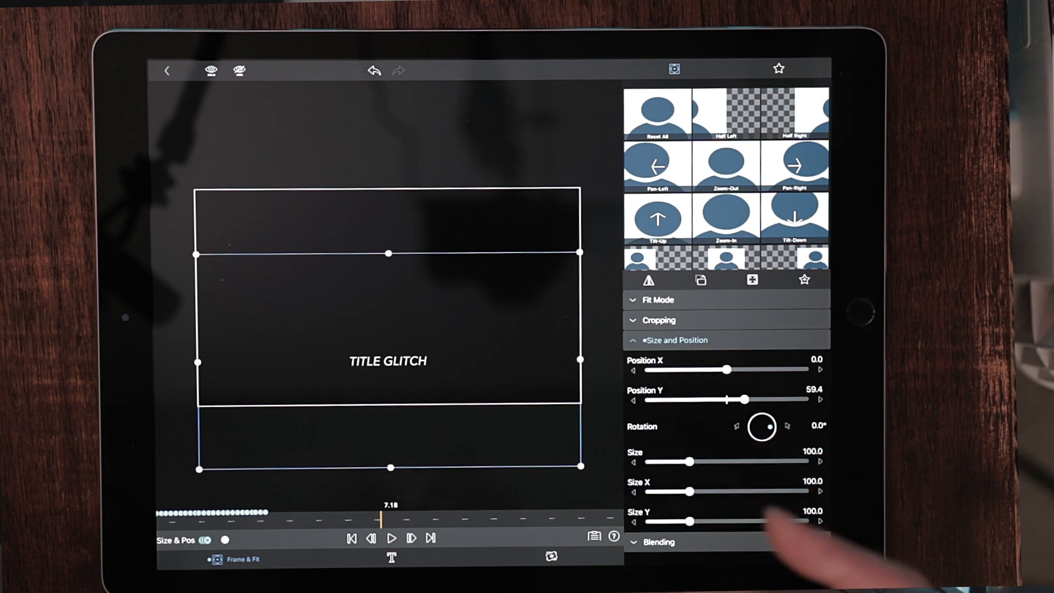
pyautogui.click(392, 537)
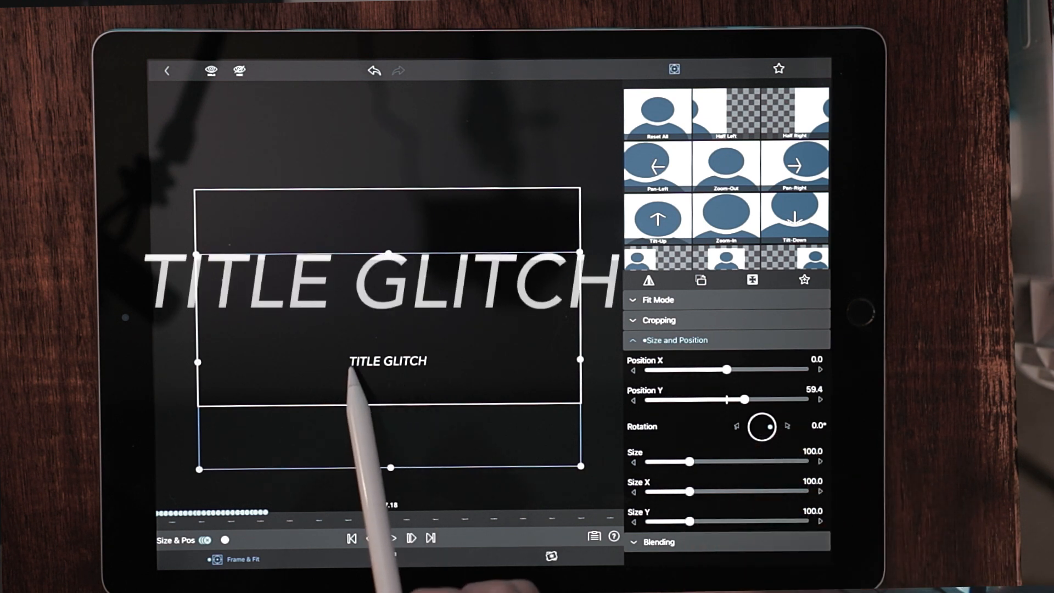
pyautogui.click(393, 537)
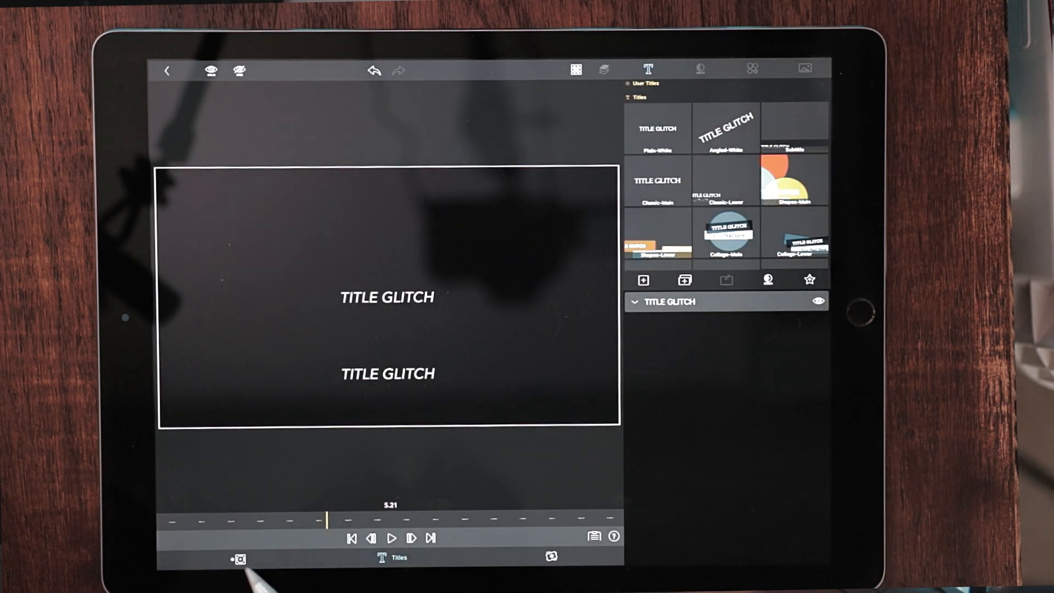
# Step: In Frame & Fit cropping, set the title's bottom crop to about 52
pyautogui.click(240, 559)
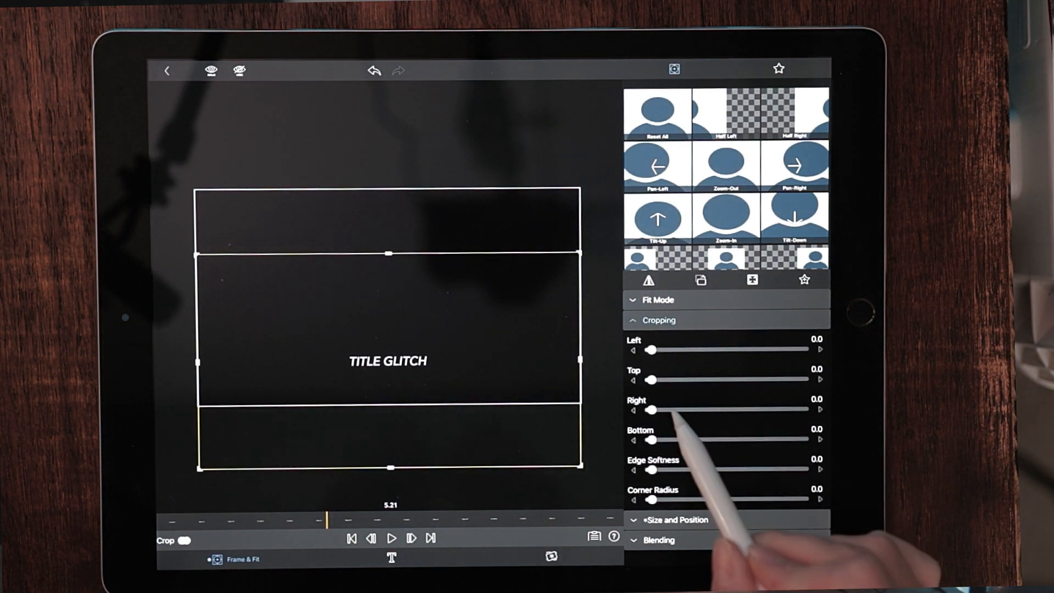
pyautogui.moveTo(652, 439); pyautogui.dragTo(722, 439)
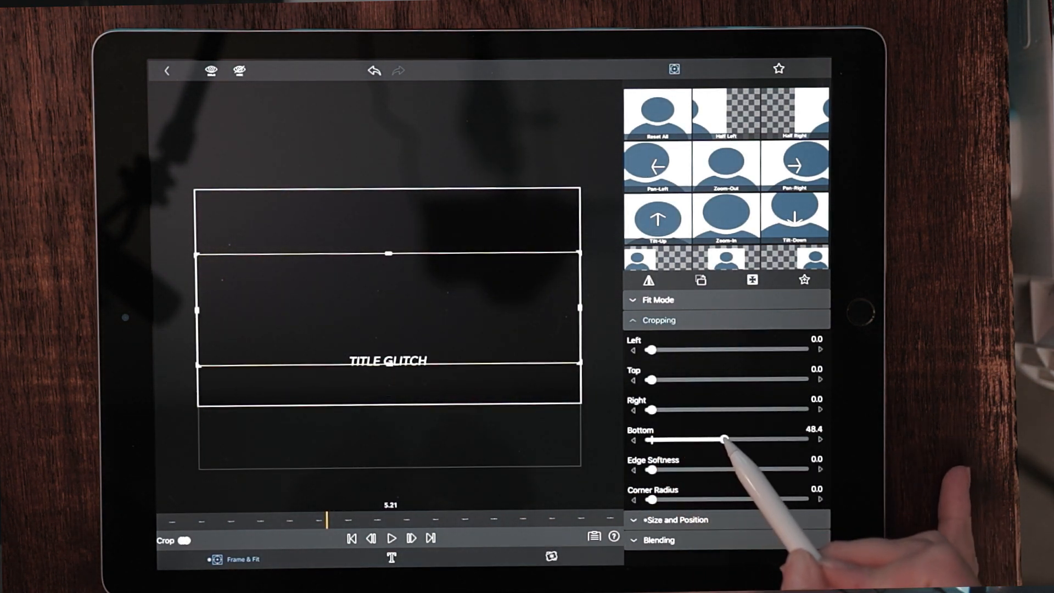
pyautogui.moveTo(722, 439); pyautogui.dragTo(731, 439)
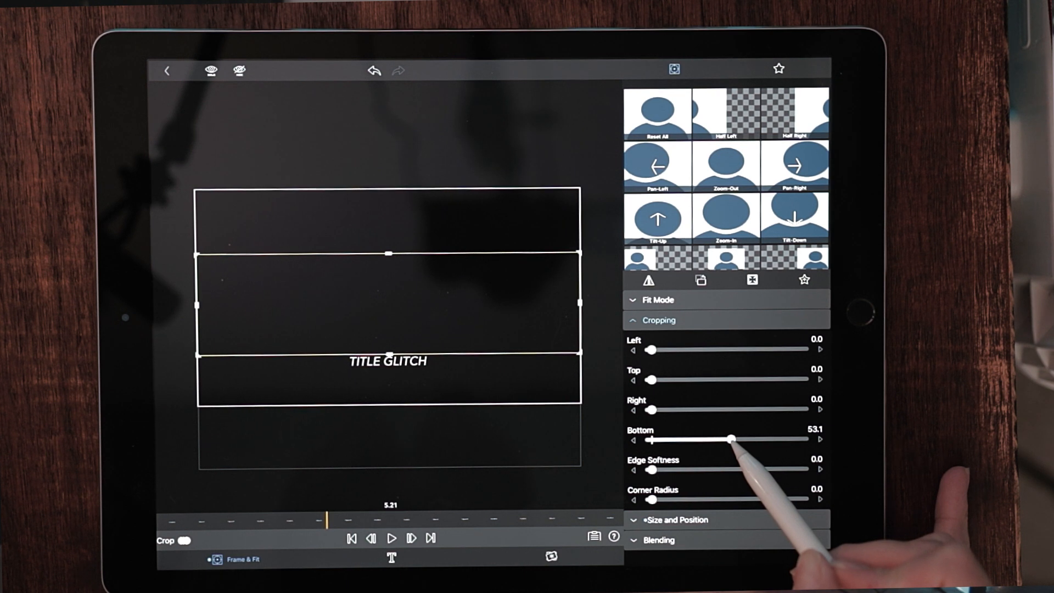
pyautogui.moveTo(731, 439); pyautogui.dragTo(730, 439)
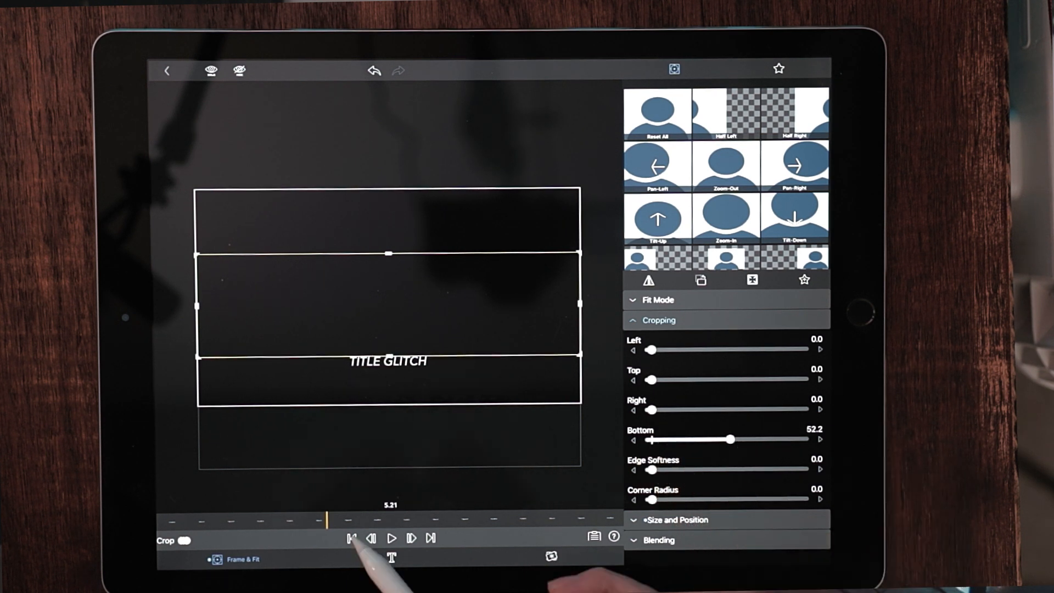
# Step: Return to the 7.18 keyframe and add a crop keyframe there
pyautogui.click(350, 538)
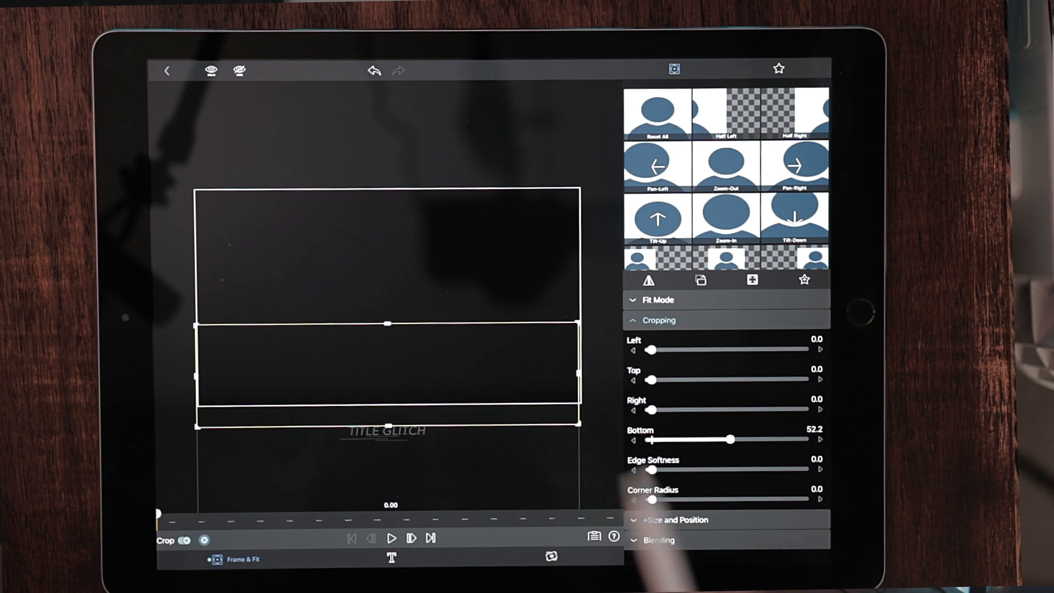
pyautogui.click(675, 339)
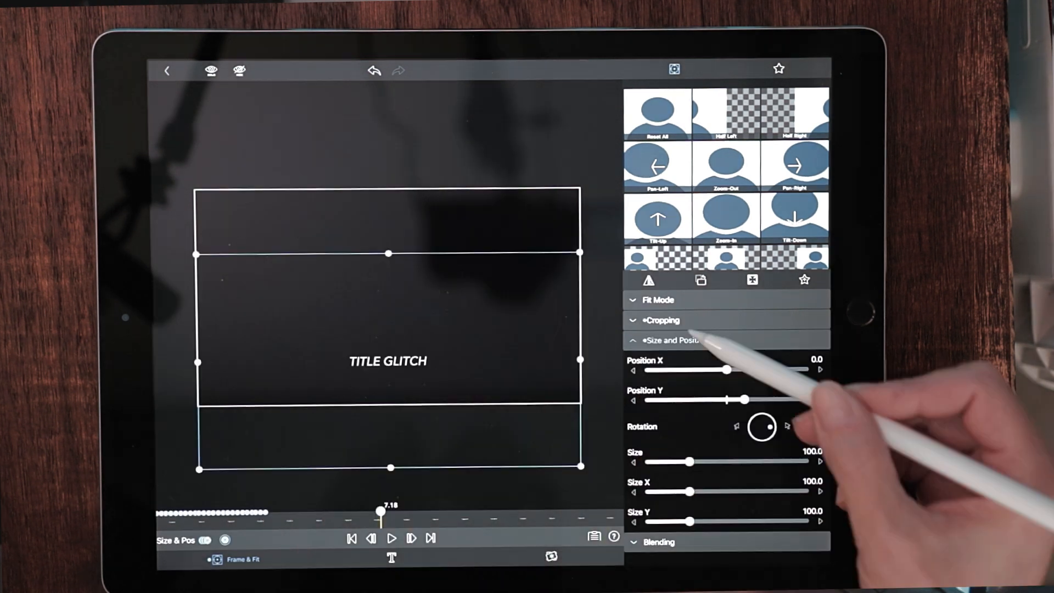
pyautogui.click(661, 320)
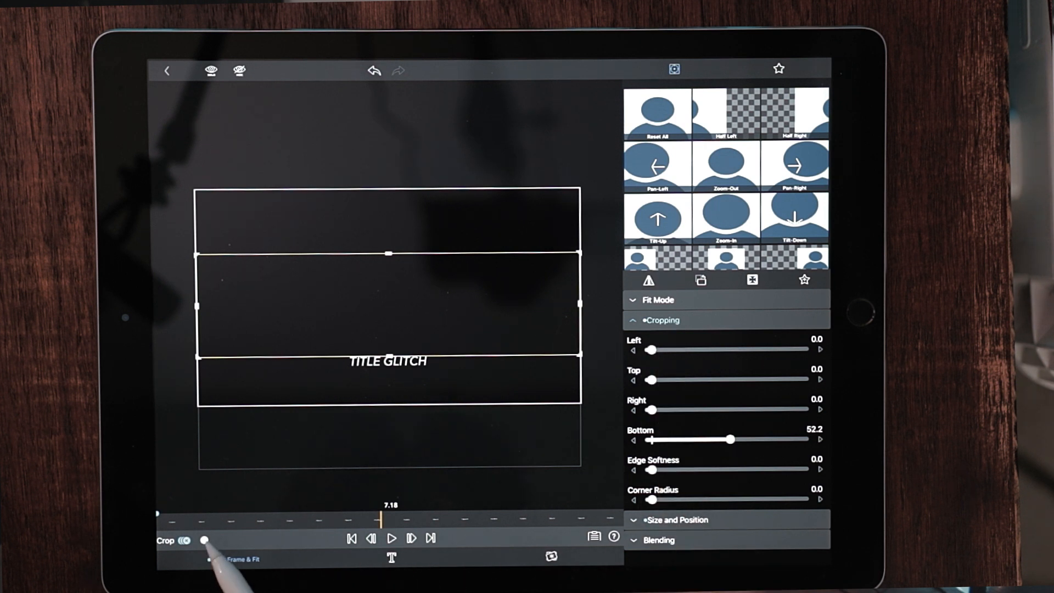
pyautogui.click(203, 540)
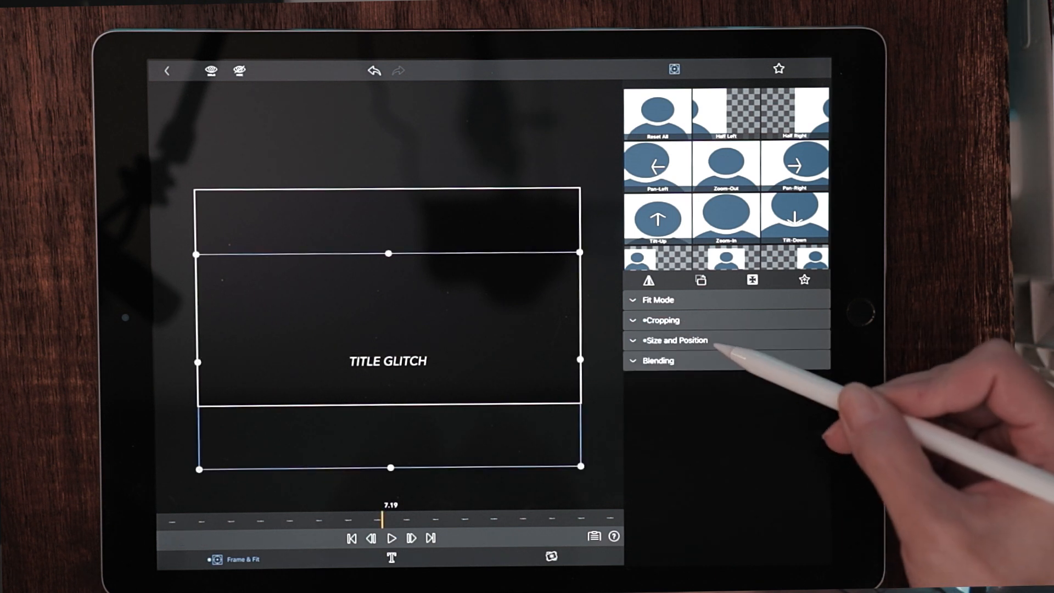
# Step: Keyframe a Bottom crop of 50 on the TITLE GLITCH clip around 9.19
pyautogui.click(675, 339)
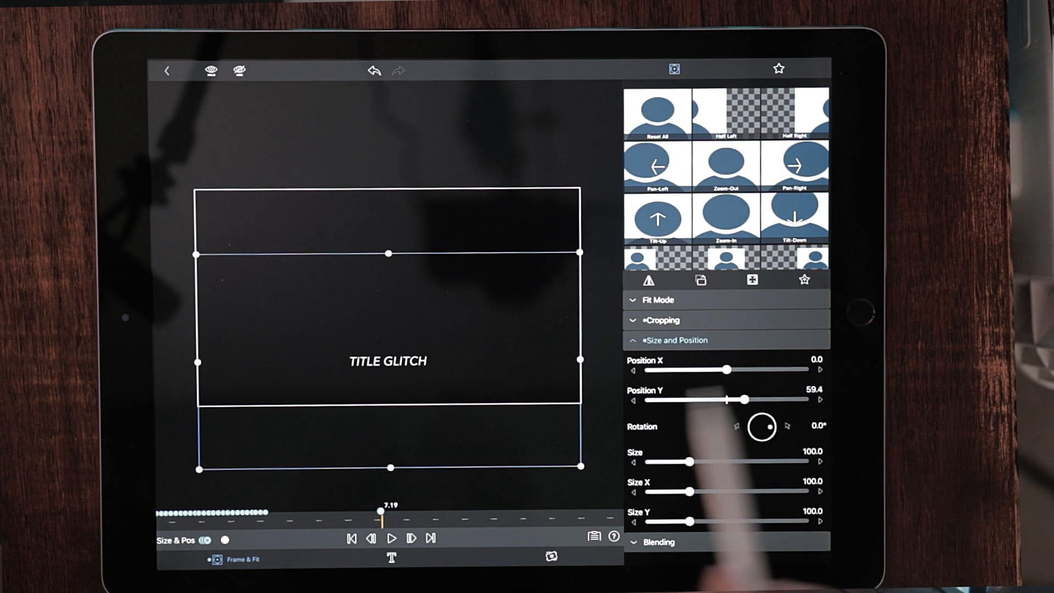
pyautogui.moveTo(732, 369); pyautogui.dragTo(726, 368)
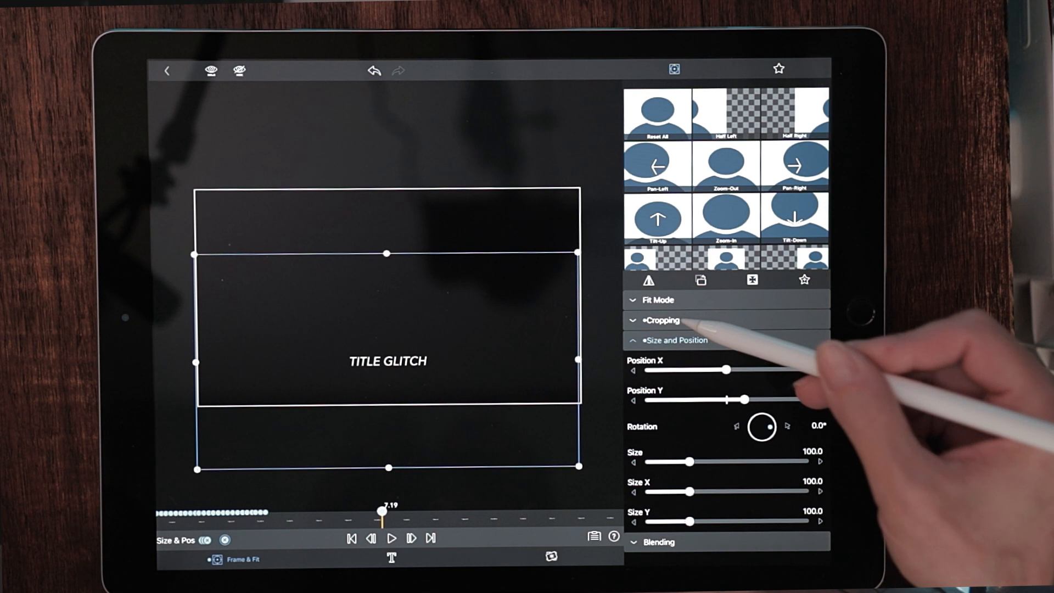
pyautogui.click(661, 319)
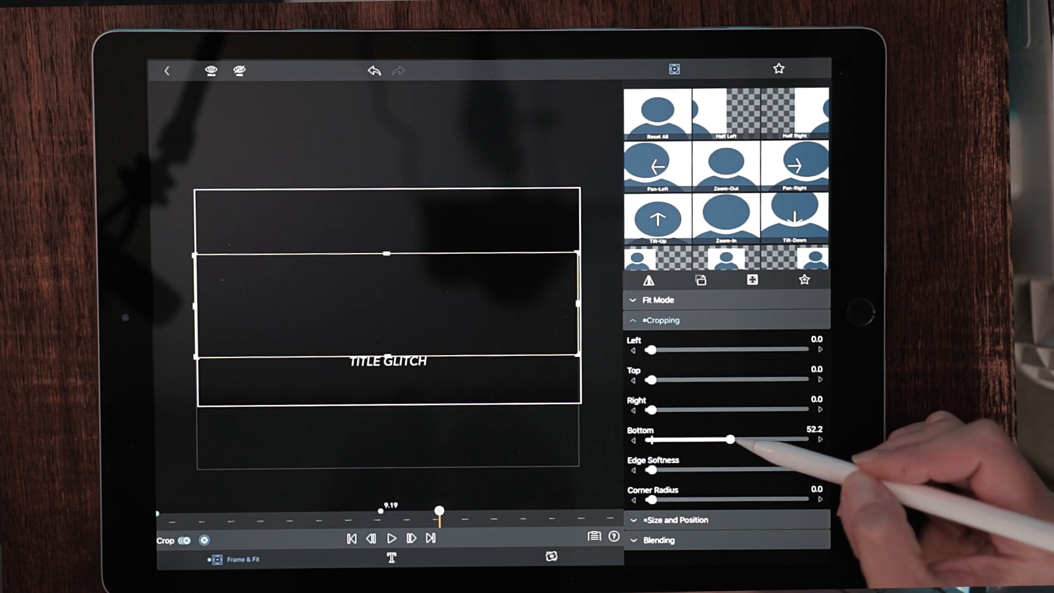
pyautogui.moveTo(730, 438); pyautogui.dragTo(724, 439)
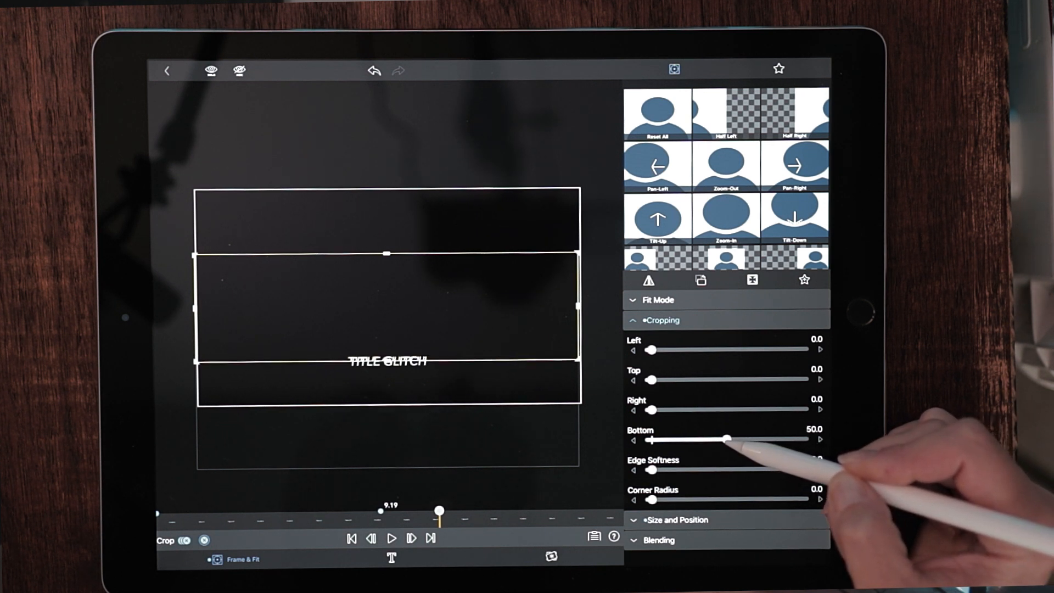
pyautogui.moveTo(725, 439); pyautogui.dragTo(721, 439)
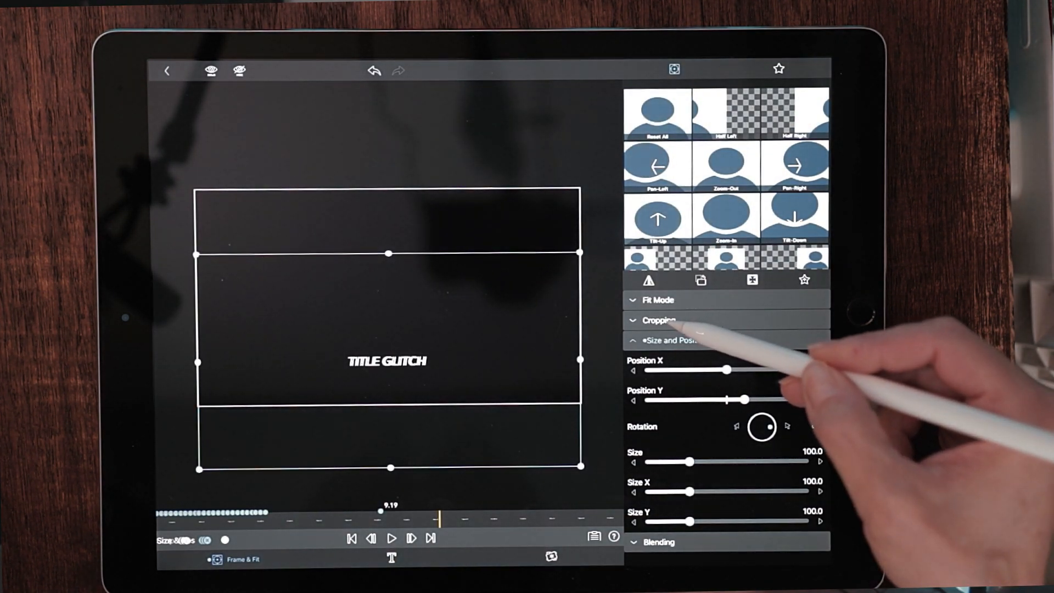
# Step: Keyframe a Top crop of about 48 on the other TITLE GLITCH layer near 9.19
pyautogui.click(659, 319)
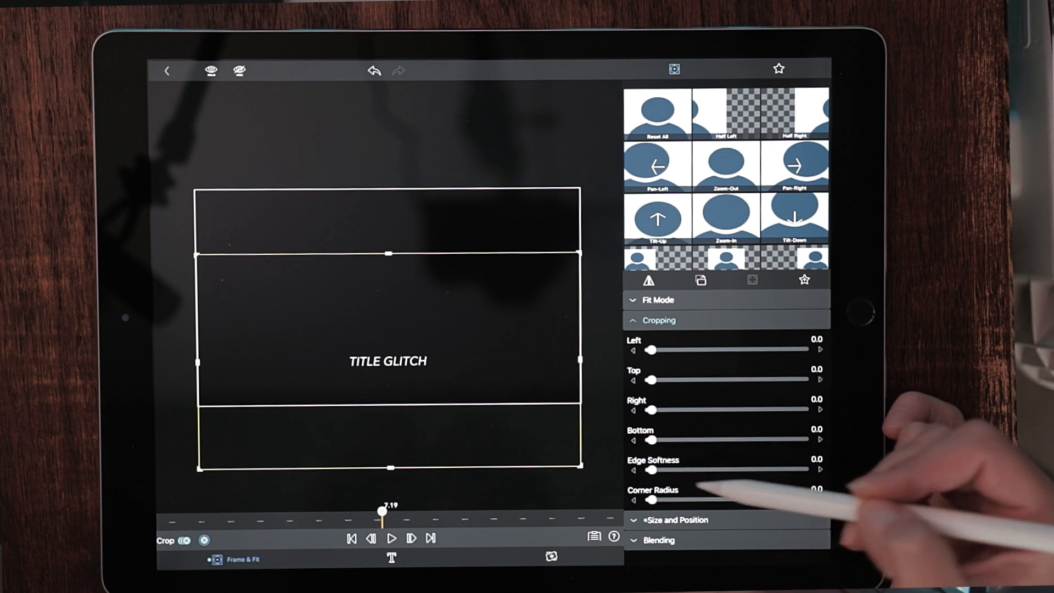
pyautogui.moveTo(652, 380); pyautogui.dragTo(722, 380)
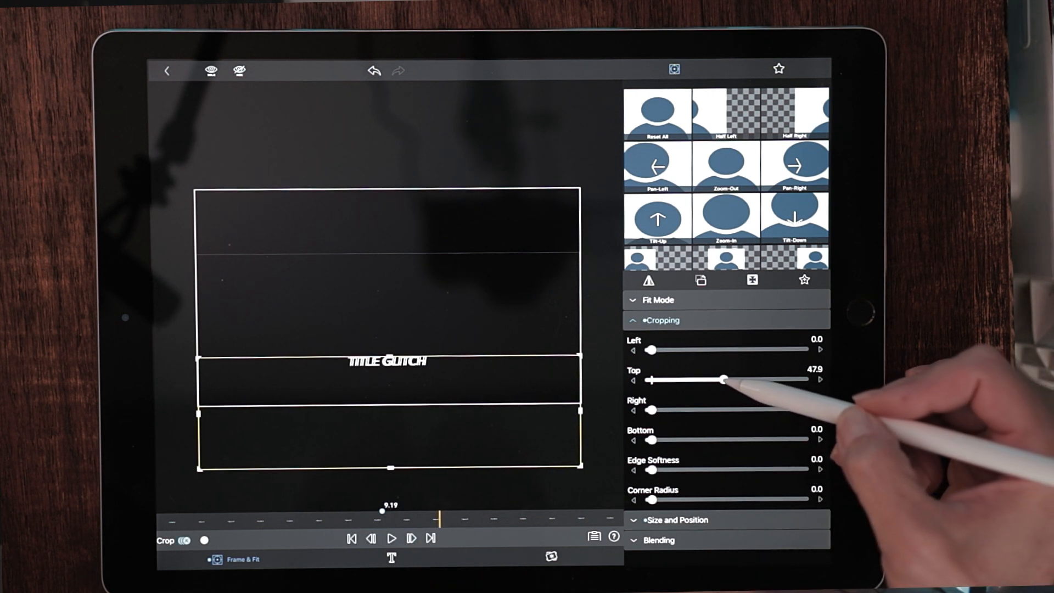
pyautogui.moveTo(722, 379); pyautogui.dragTo(731, 380)
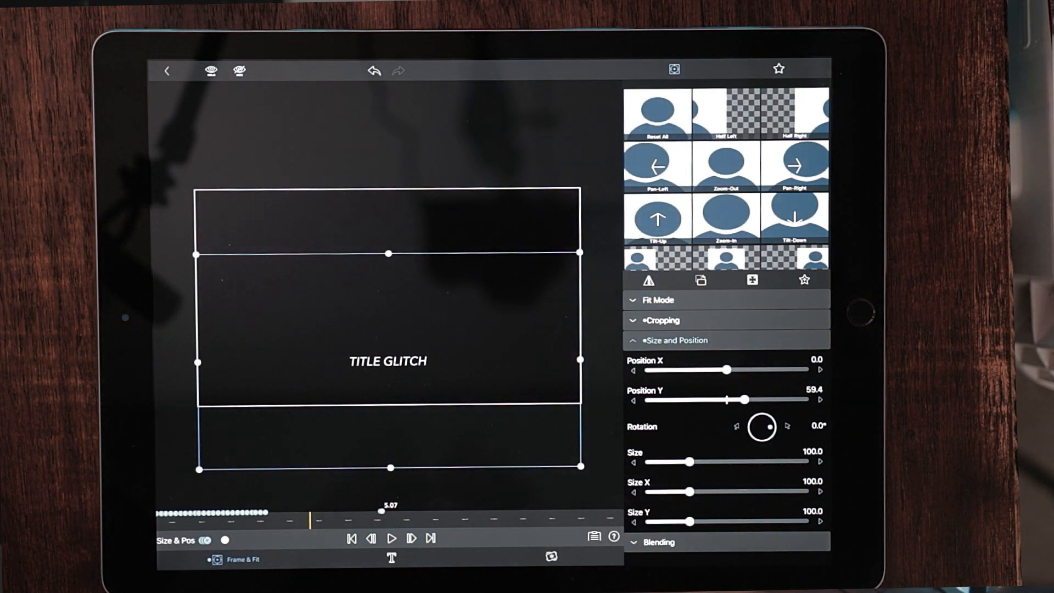
# Step: Keyframe the title's position downward out of frame, reaching Y about 213
pyautogui.click(662, 319)
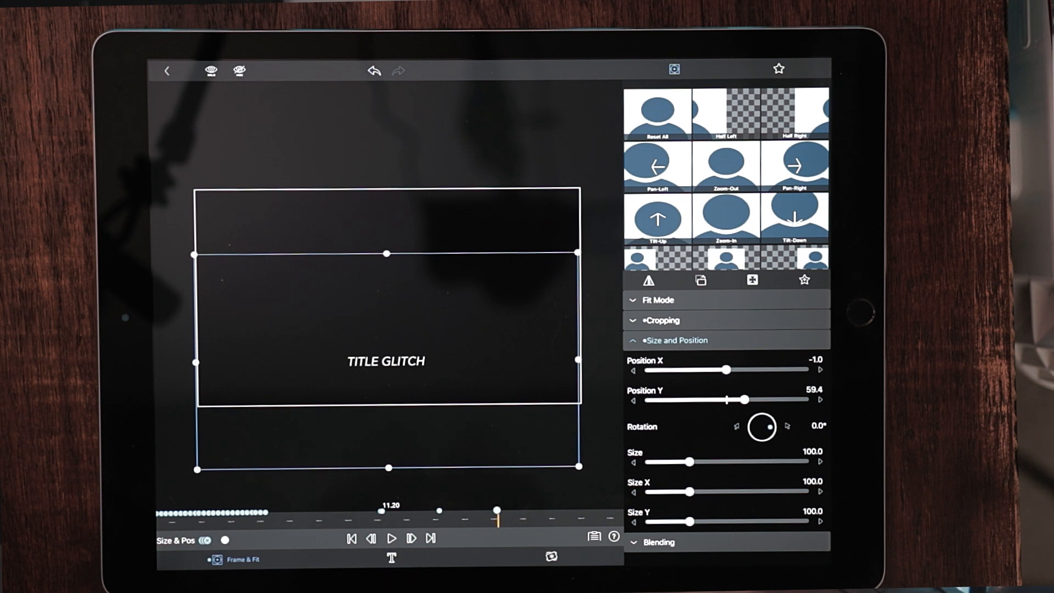
pyautogui.moveTo(386, 360); pyautogui.dragTo(412, 456)
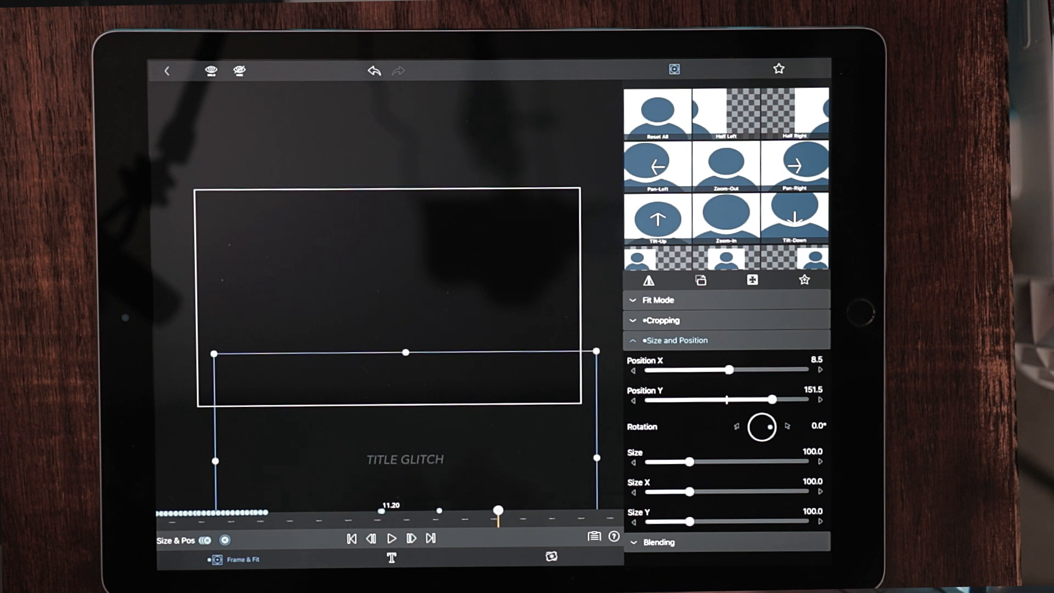
pyautogui.click(391, 537)
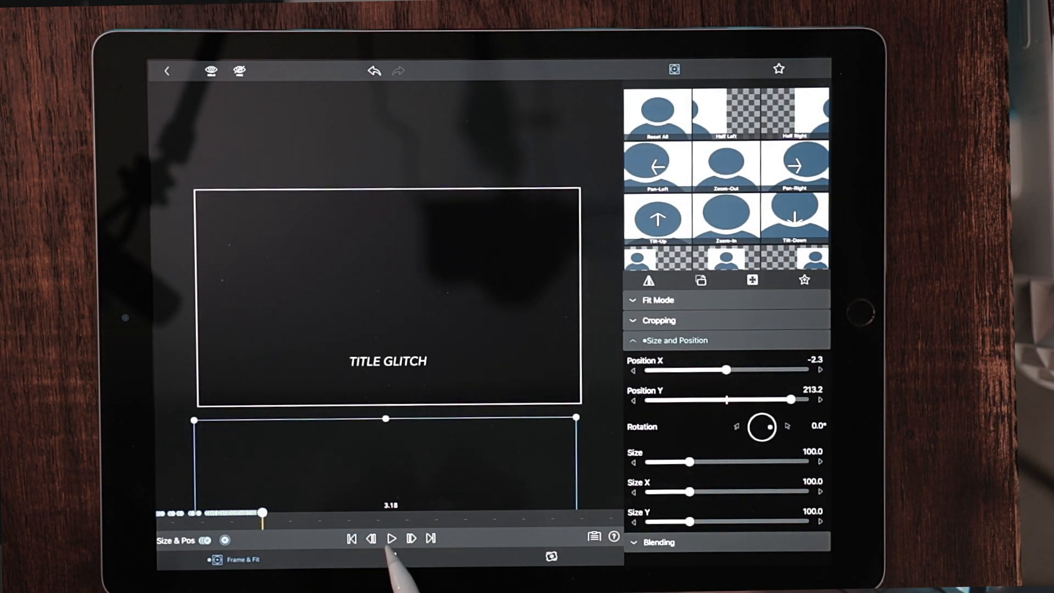
# Step: Preview the animation, then shift the title to X about -20, Y about 157
pyautogui.click(391, 537)
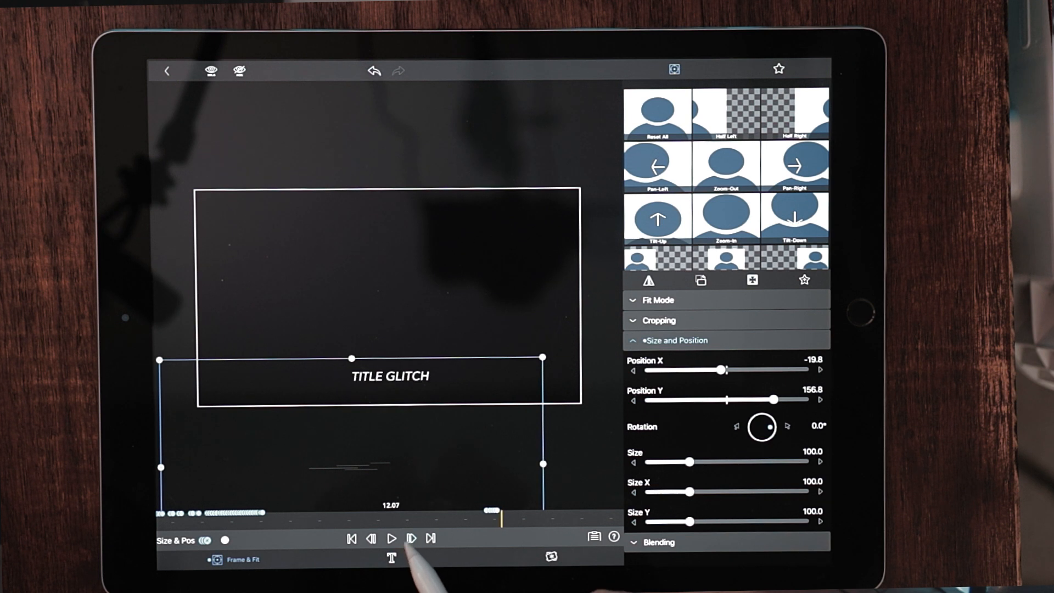
pyautogui.moveTo(390, 376); pyautogui.dragTo(405, 348)
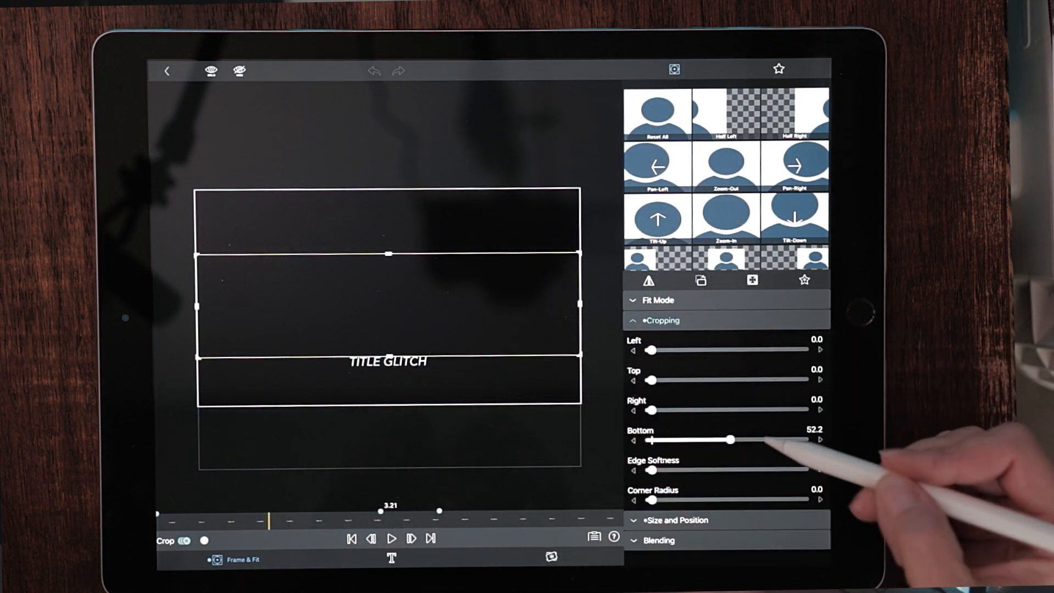
# Step: Crop this title's bottom to 52.2 and offset it to X about -37, Y about 108
pyautogui.moveTo(732, 438); pyautogui.dragTo(729, 439)
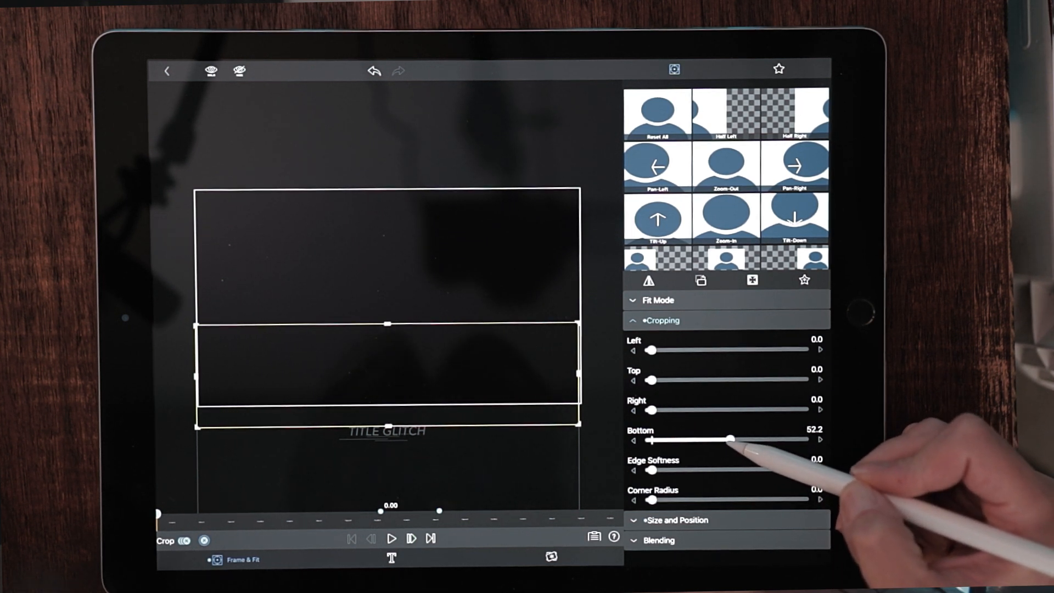
pyautogui.moveTo(732, 439); pyautogui.dragTo(729, 439)
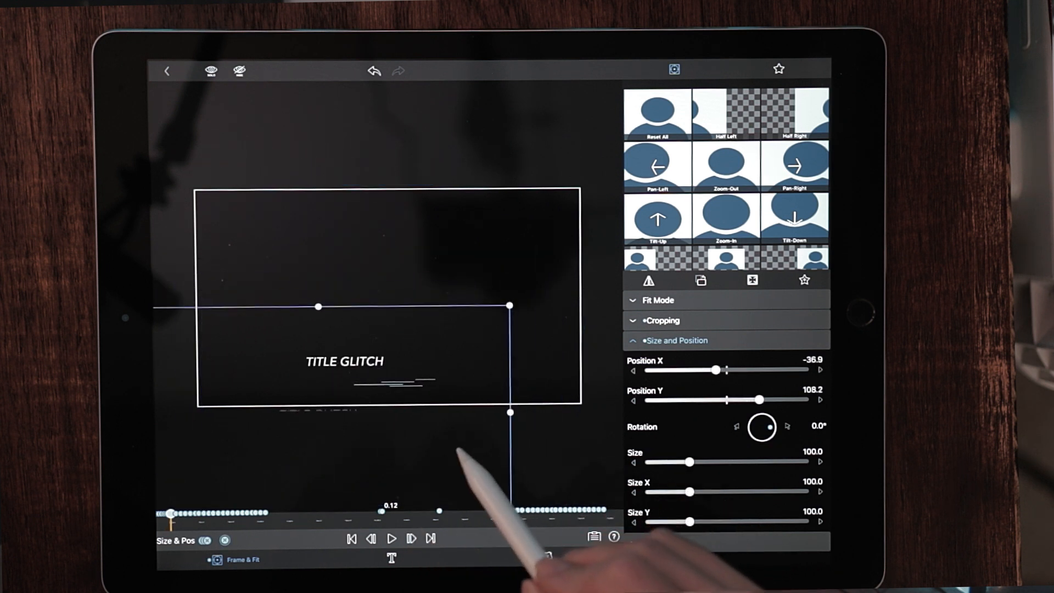
pyautogui.moveTo(509, 411); pyautogui.dragTo(521, 377)
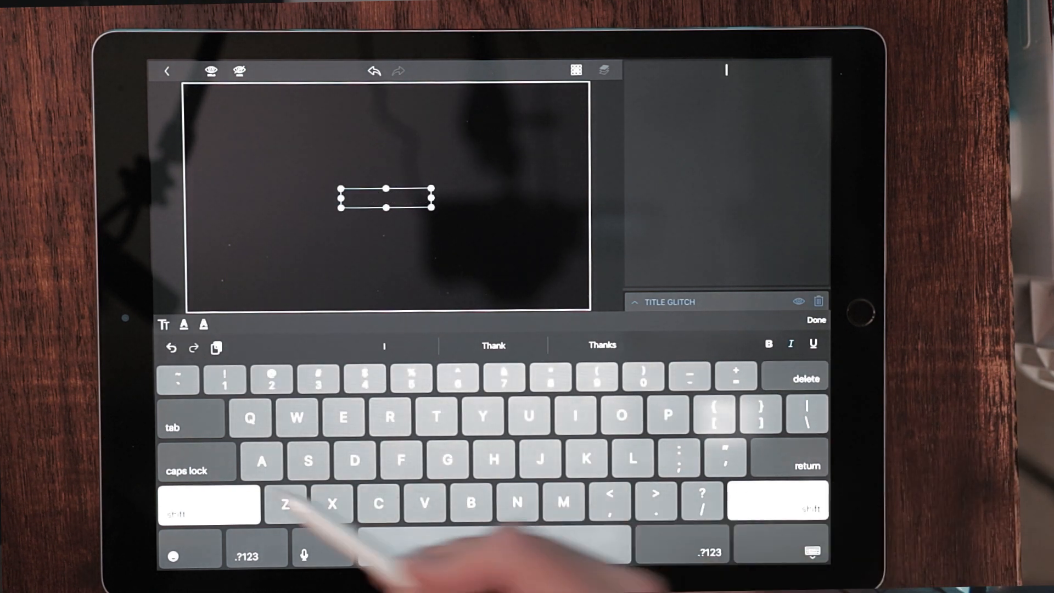
# Step: Replace the title text TITLE GLITCH with MY VLOG
pyautogui.click(197, 462)
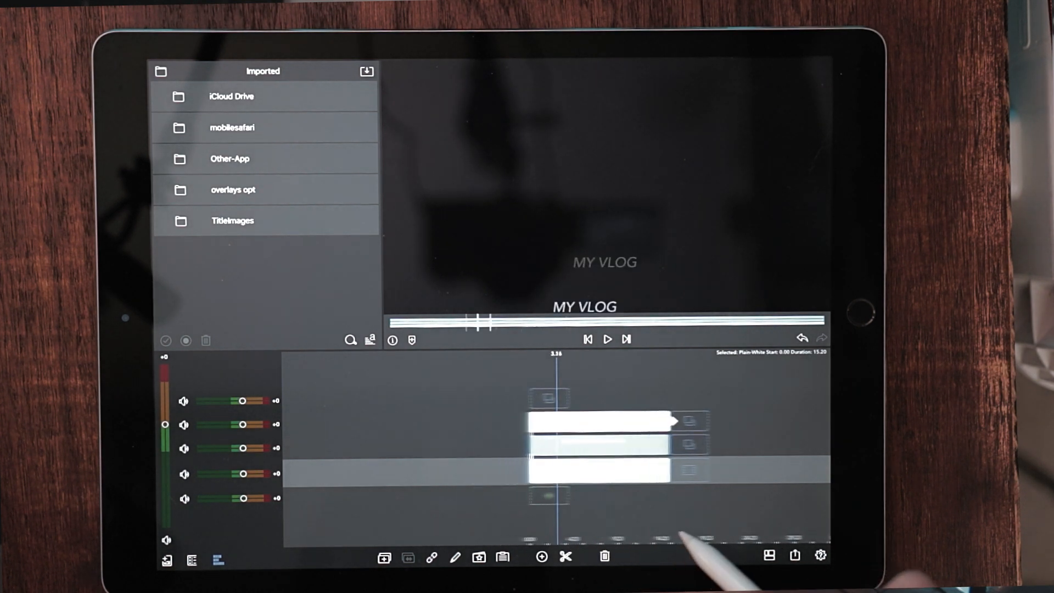
# Step: Export the title movie at 4K to a Files location
pyautogui.click(795, 557)
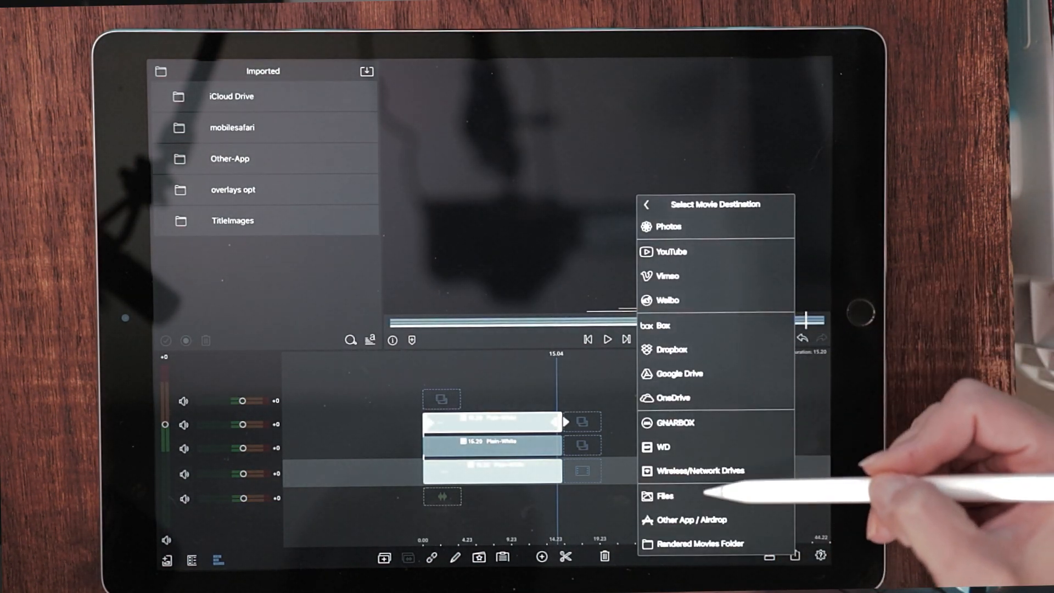
pyautogui.click(665, 496)
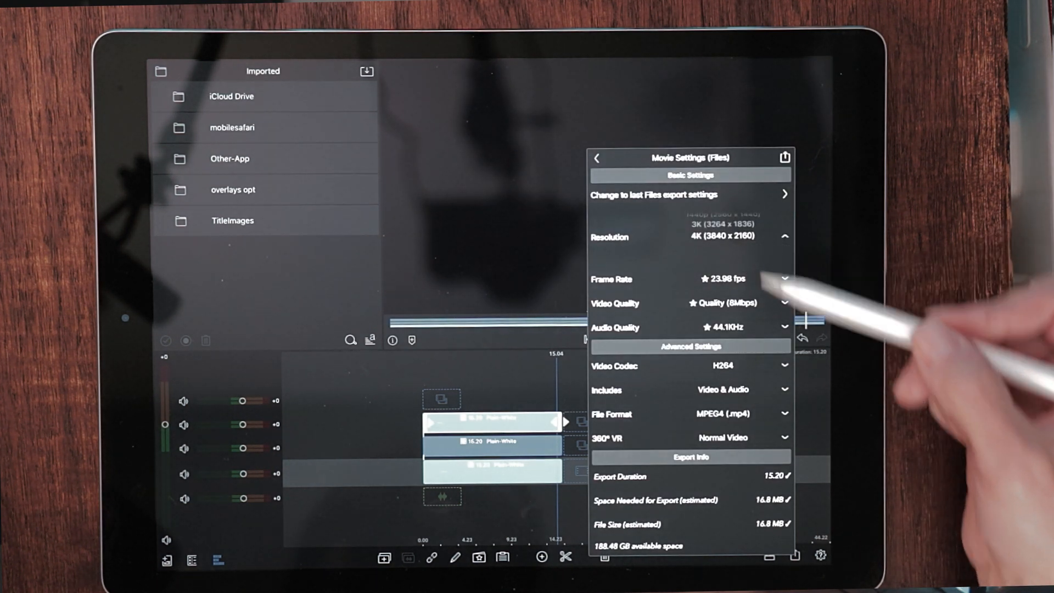
pyautogui.click(722, 303)
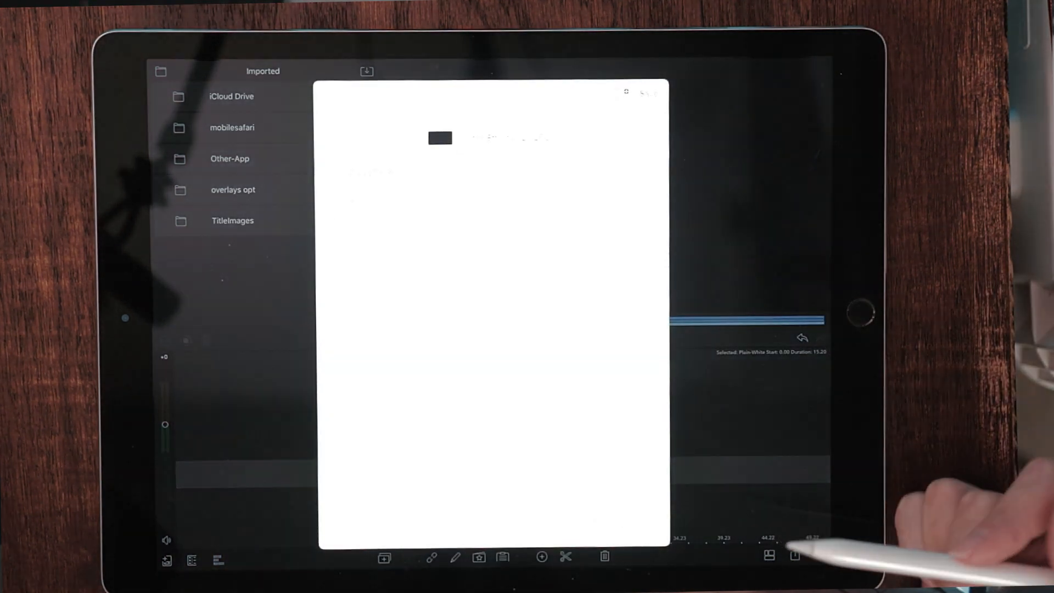
pyautogui.click(793, 556)
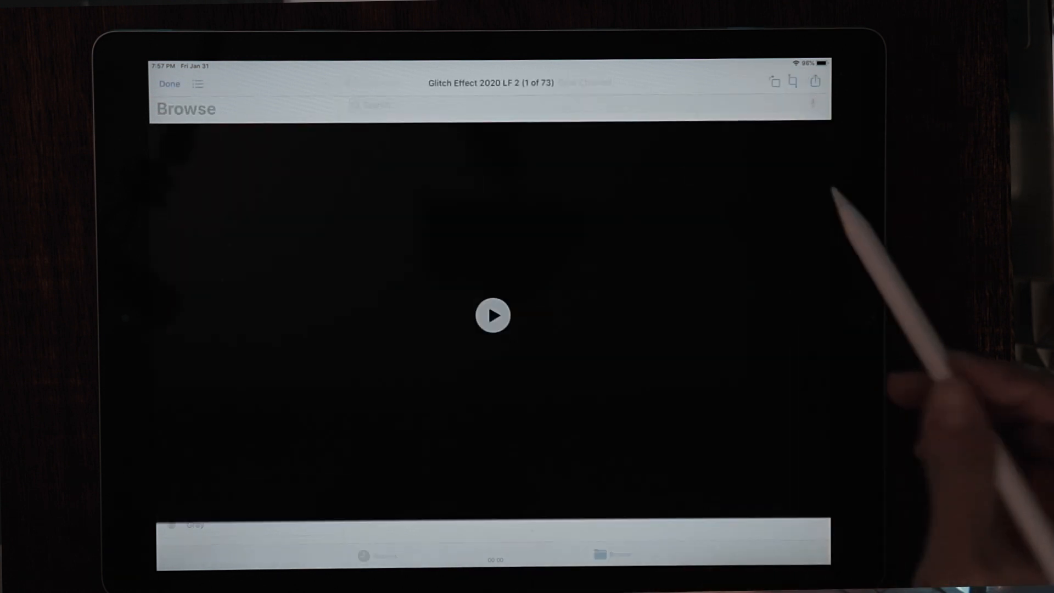
# Step: Save the exported Glitch Effect video from Files into the photo library
pyautogui.click(815, 82)
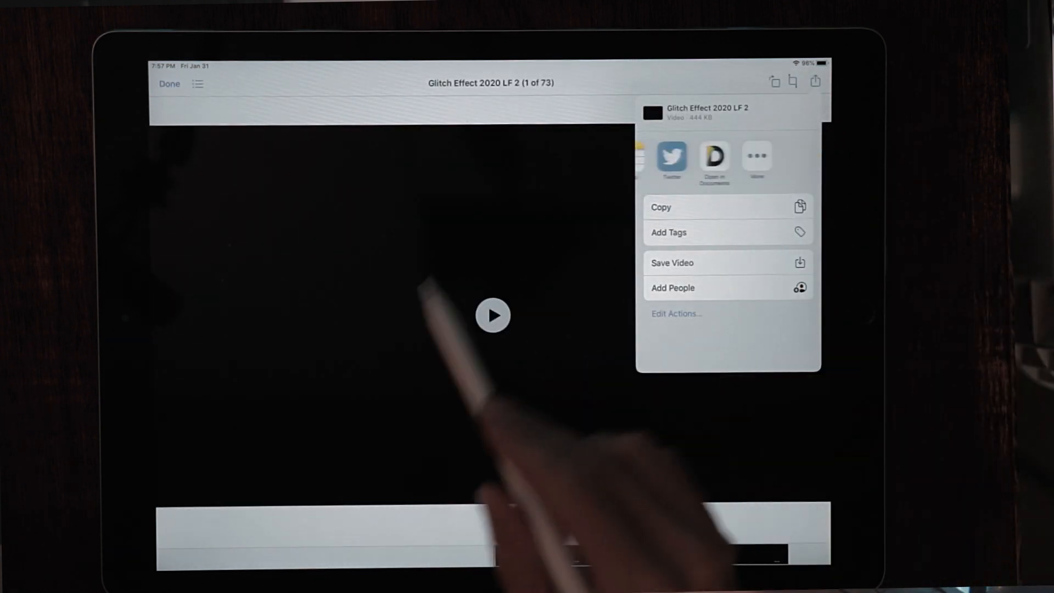
pyautogui.click(756, 161)
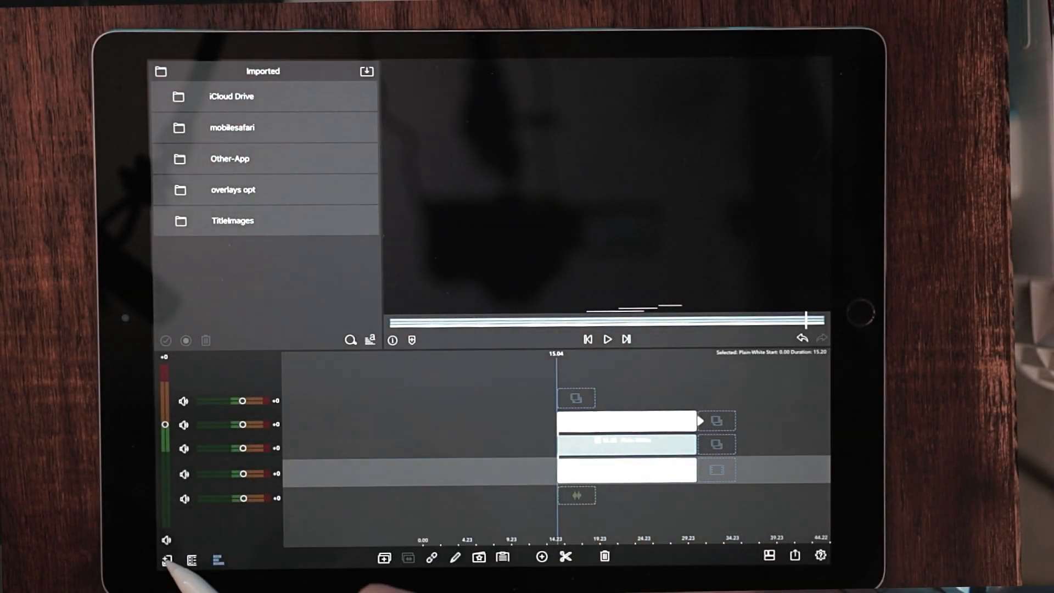
# Step: Open My project 1, import the glitch movie from Photos and set its speed to 1.25x
pyautogui.click(167, 559)
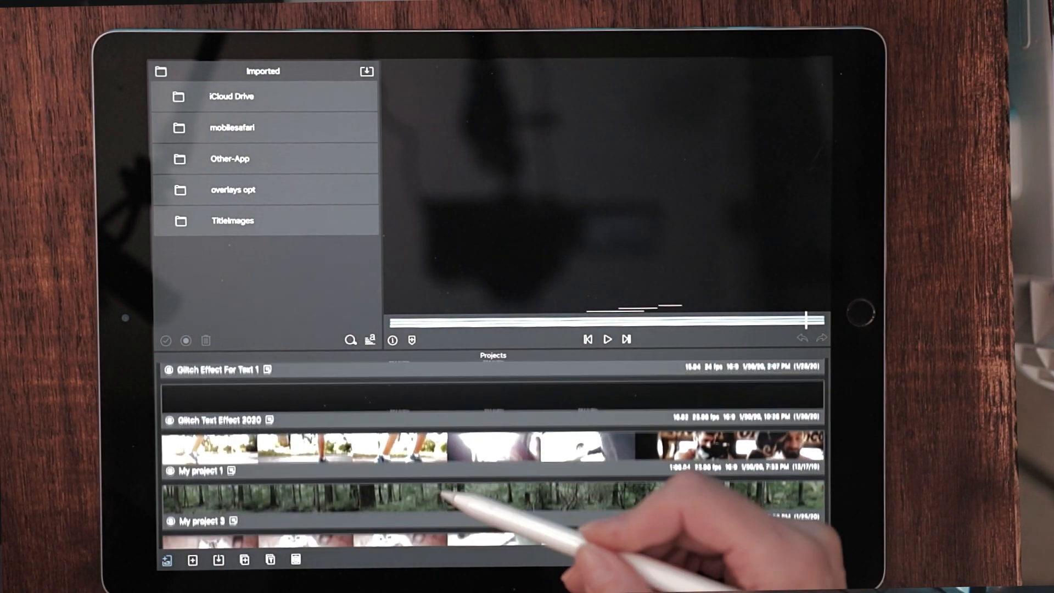
pyautogui.click(202, 471)
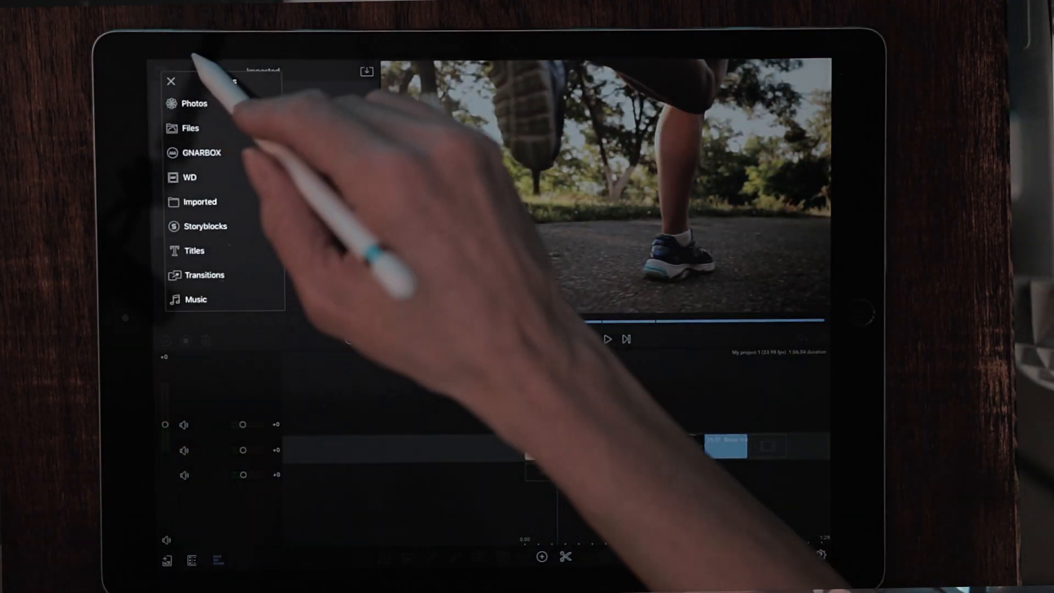
pyautogui.click(199, 202)
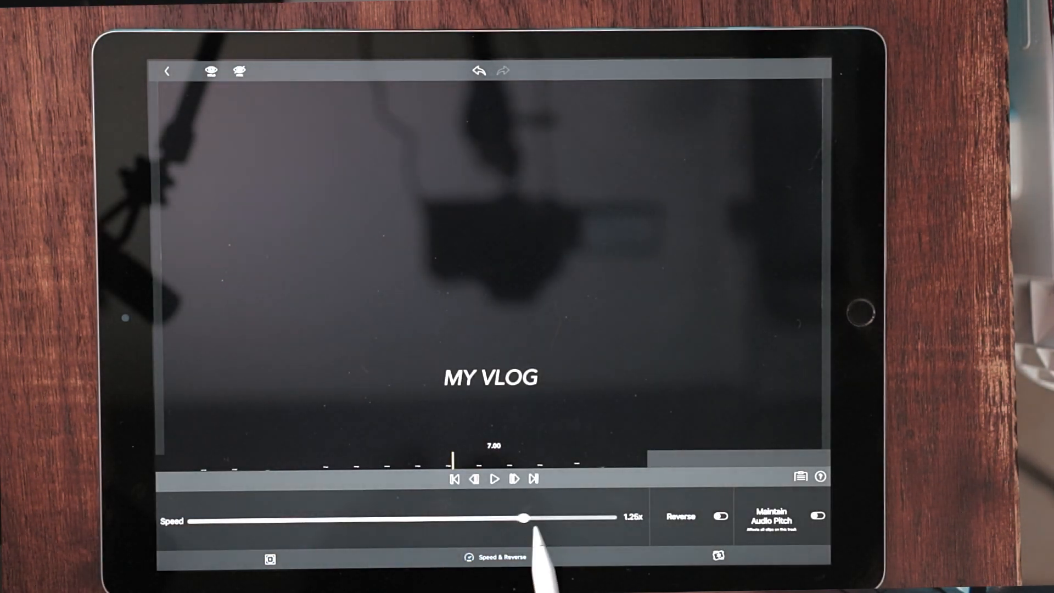
pyautogui.moveTo(525, 517); pyautogui.dragTo(550, 517)
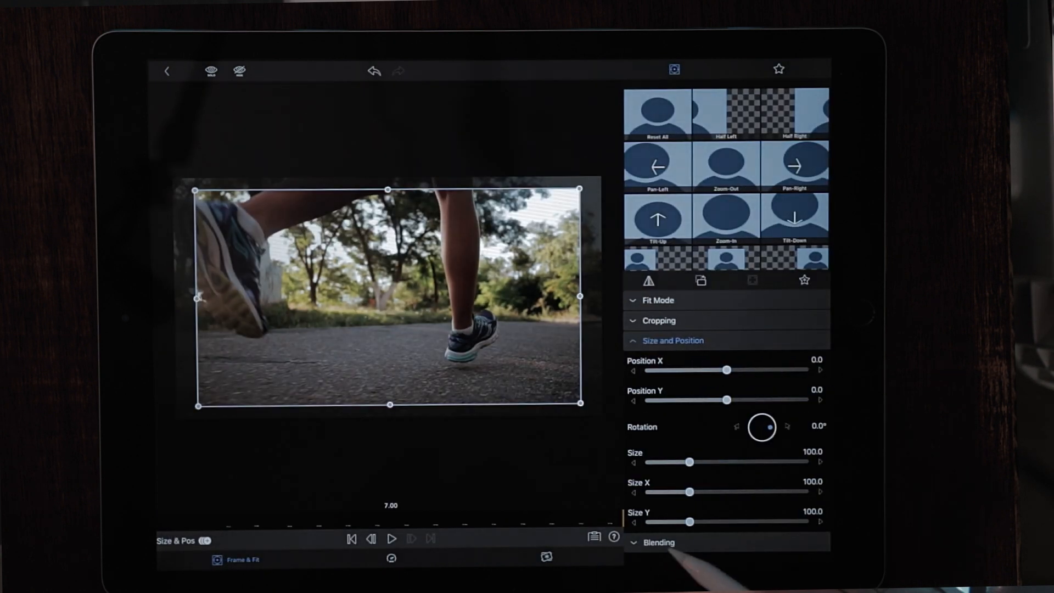
# Step: Set the glitch clip's blending and play it layered over the running footage
pyautogui.click(660, 542)
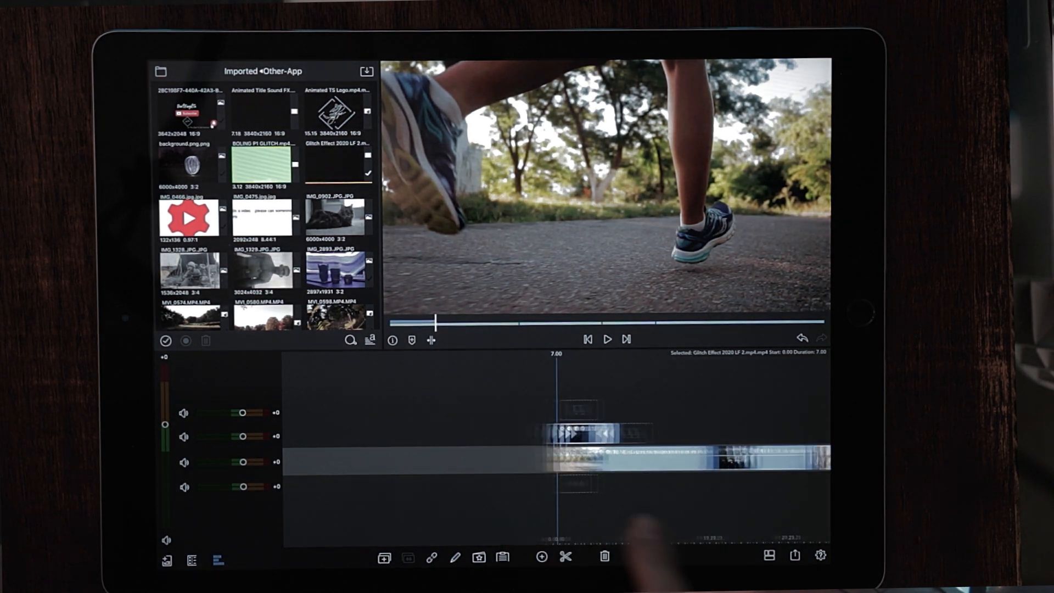
pyautogui.click(606, 339)
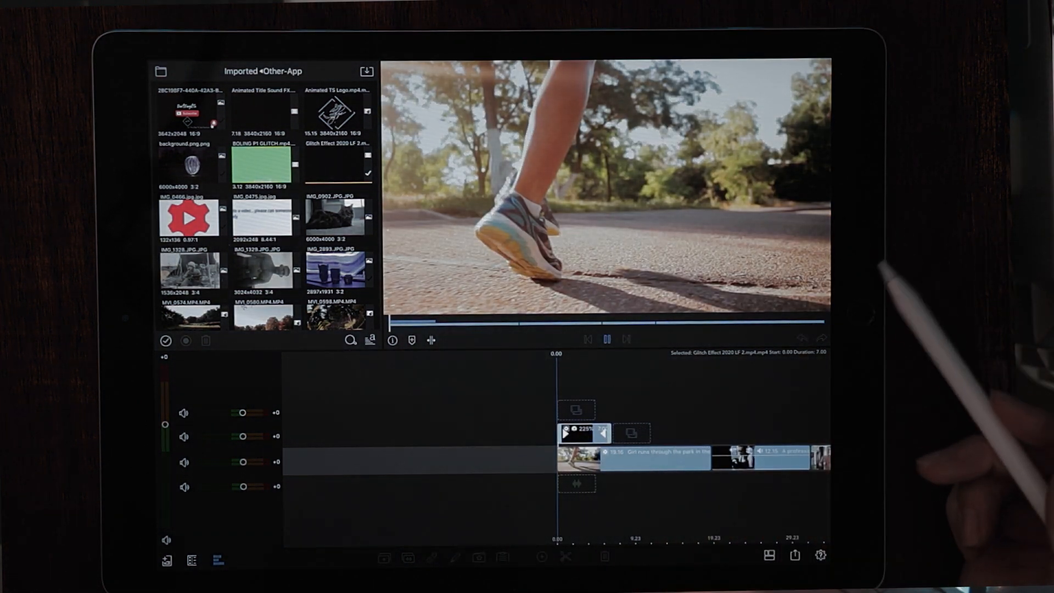